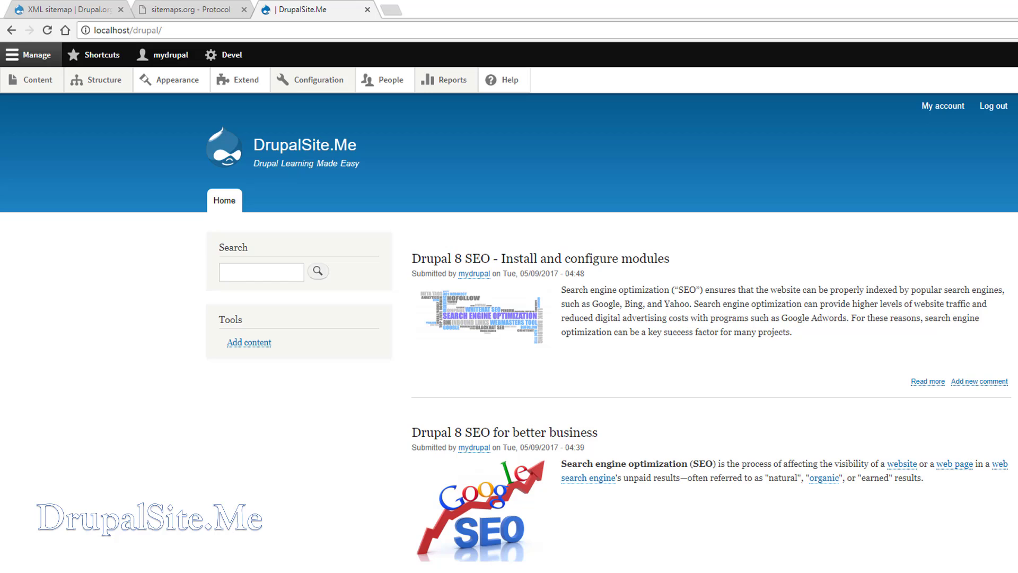
Switch to the XML sitemap project page on drupal.org and highlight the sentence about its submodules.
left_click(65, 10)
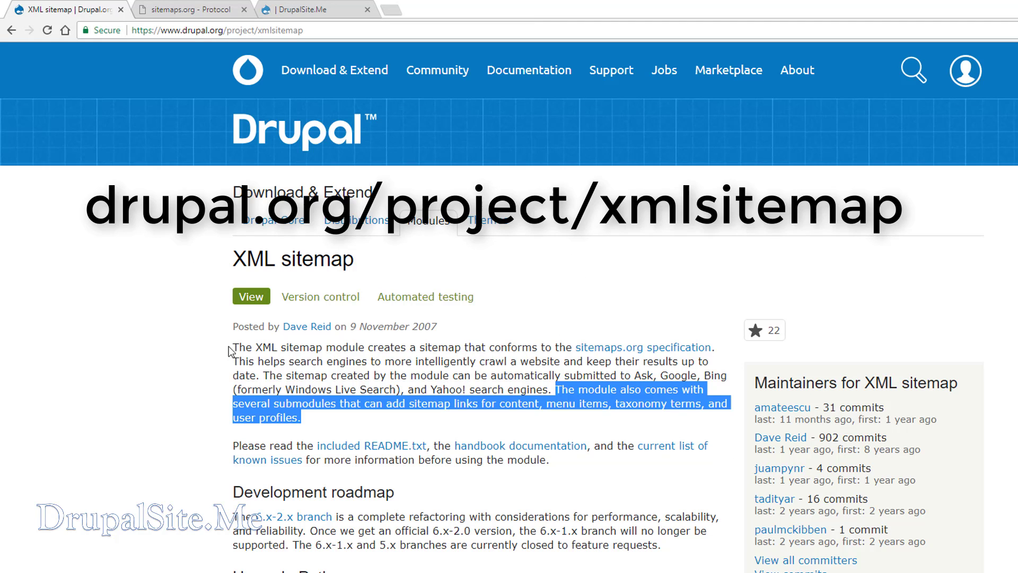
left_click(282, 360)
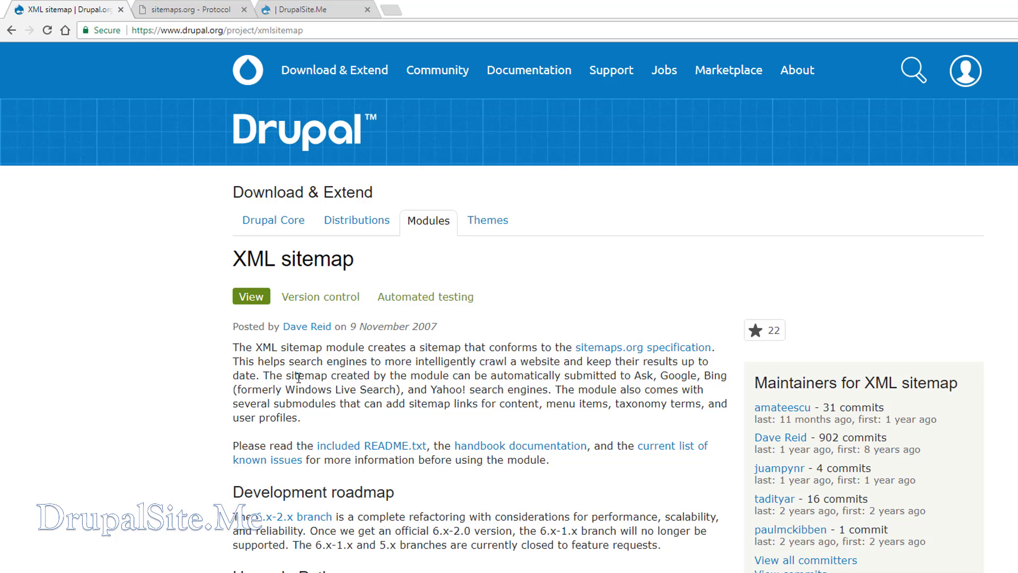
left_click_drag(320, 375, 659, 375)
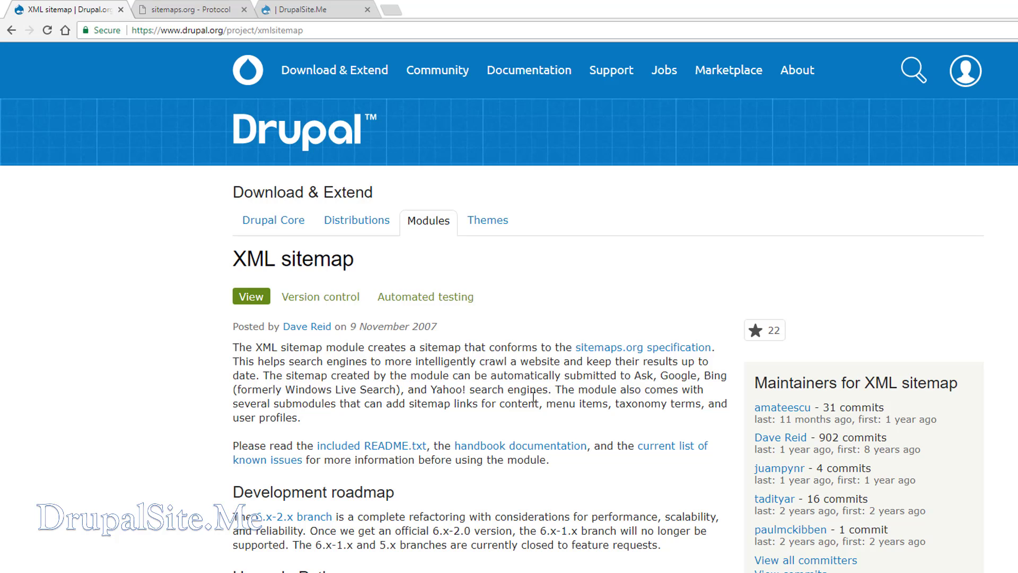
left_click_drag(554, 389, 300, 417)
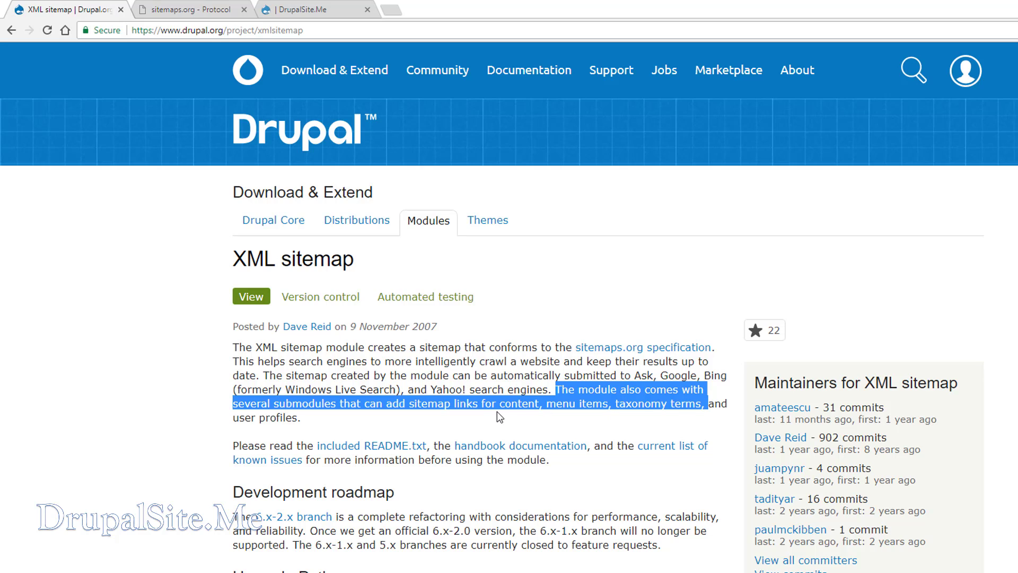
mouse_move(497, 416)
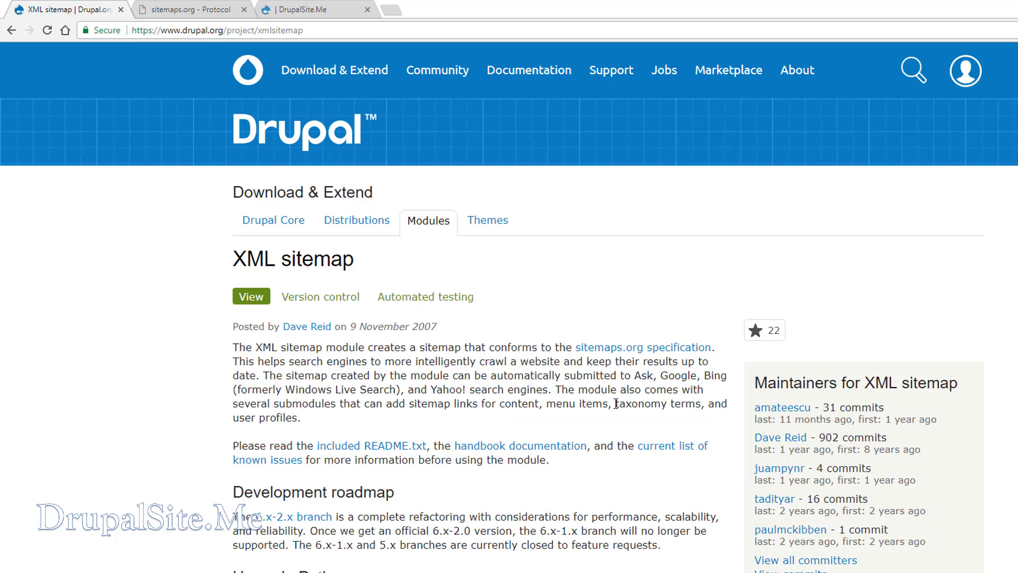
mouse_move(643, 347)
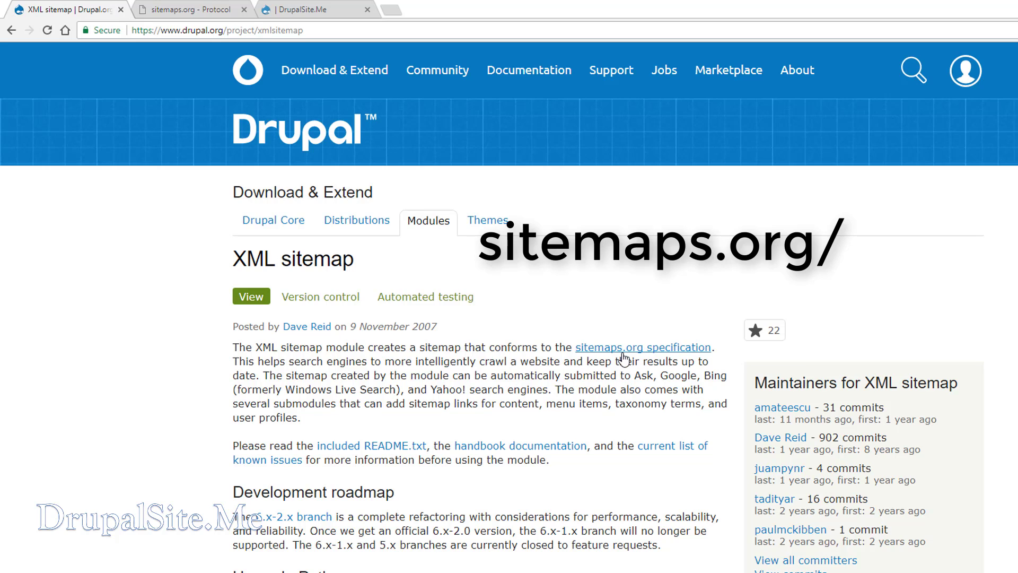
mouse_move(636, 358)
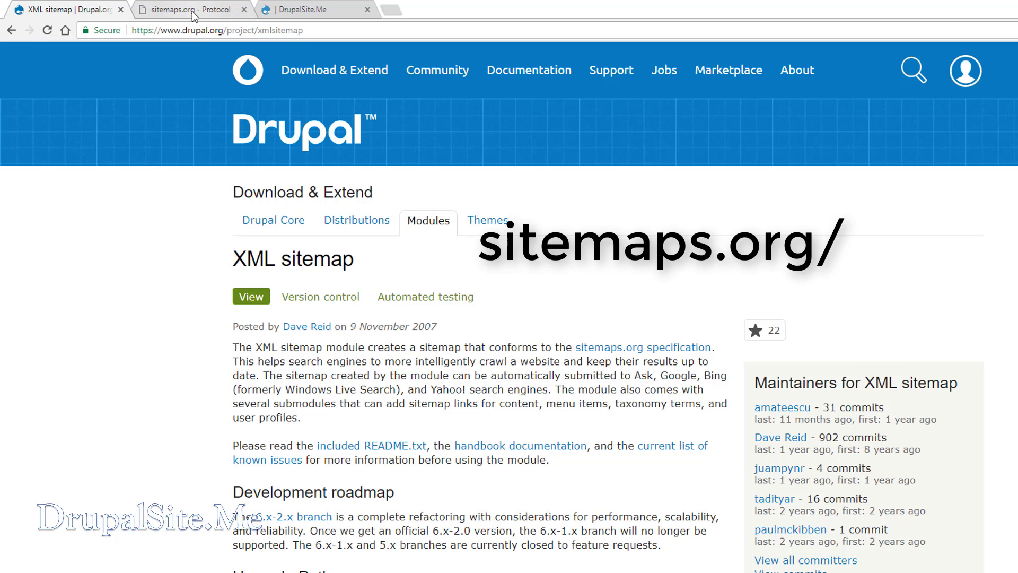
Switch to the sitemaps.org tab describing the Sitemaps XML format.
left_click(189, 10)
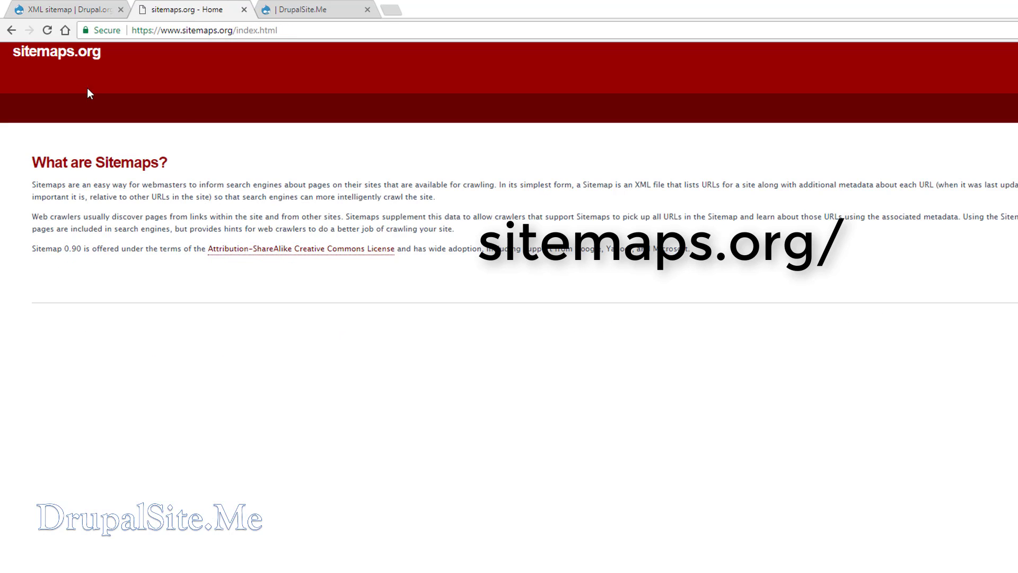
mouse_move(229, 127)
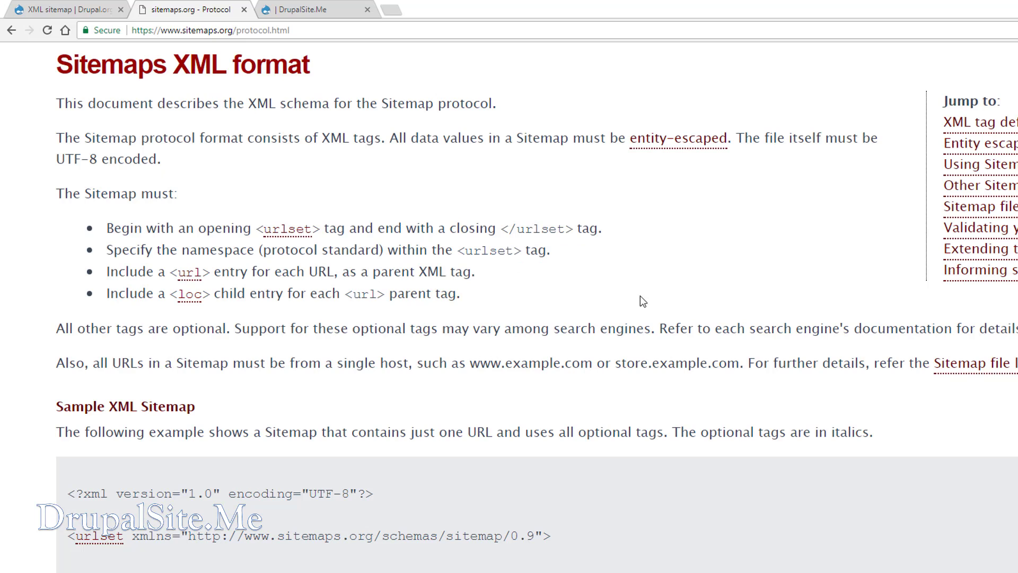
mouse_move(543, 354)
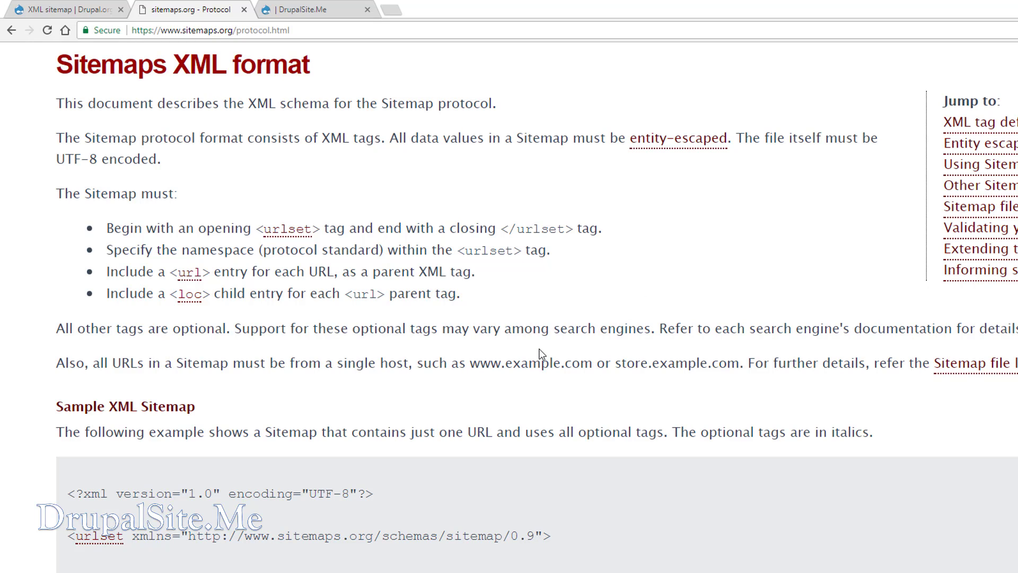
mouse_move(540, 346)
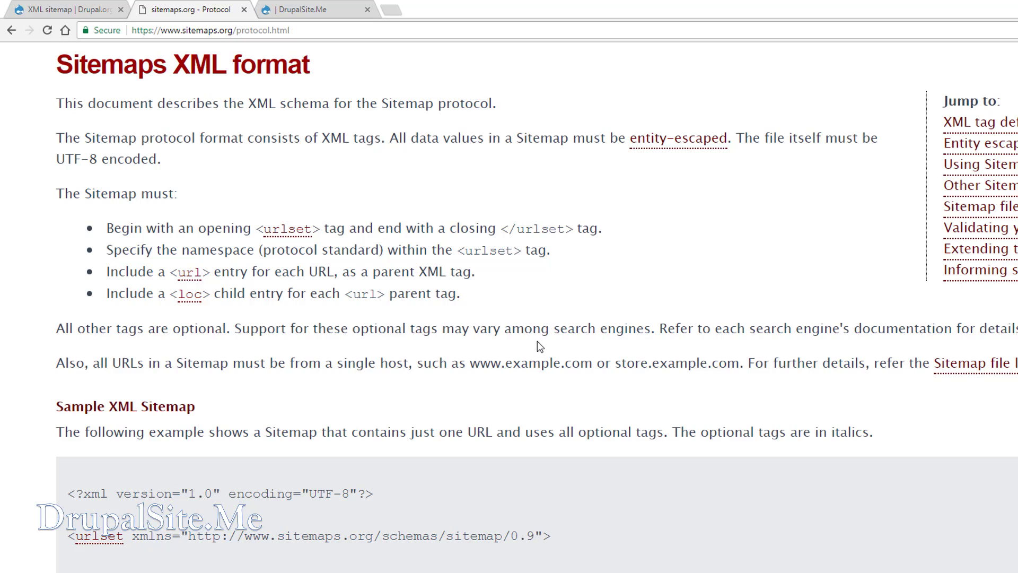
Return to the project page, scroll to Downloads and bring up link options for the 8.x-1.0-alpha2 tar.gz.
left_click(68, 9)
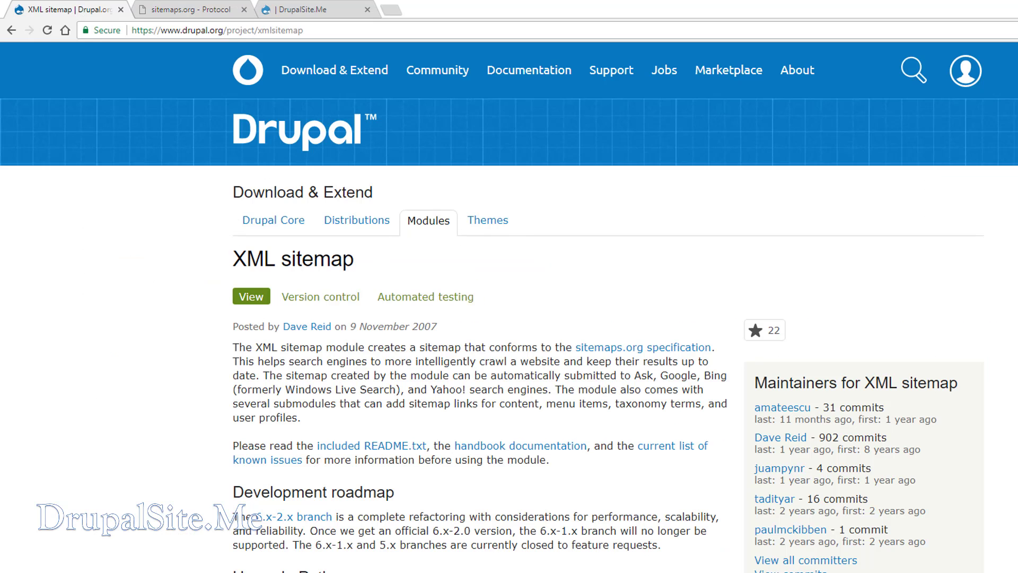
scroll("down", 3)
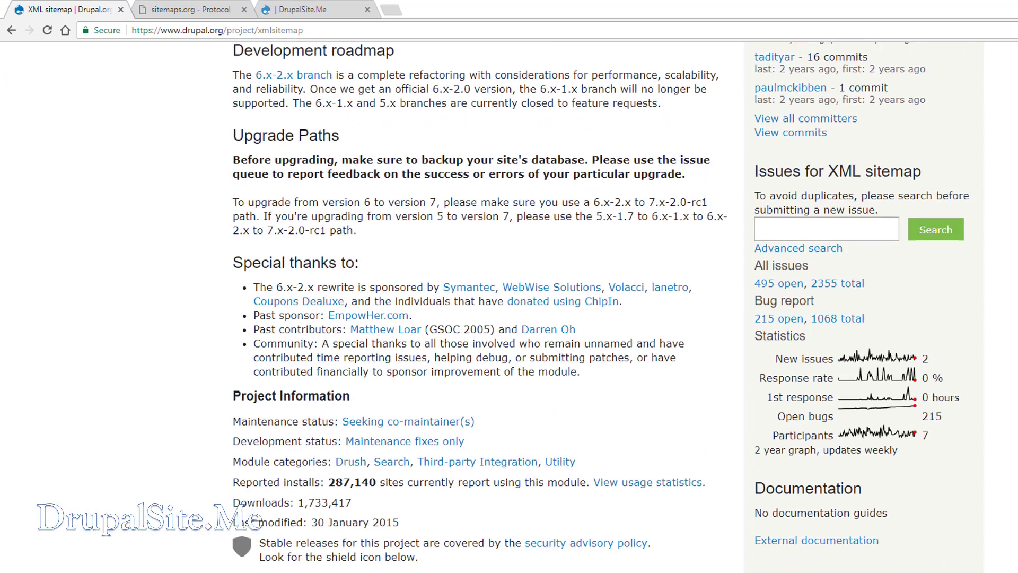
scroll("down", 3)
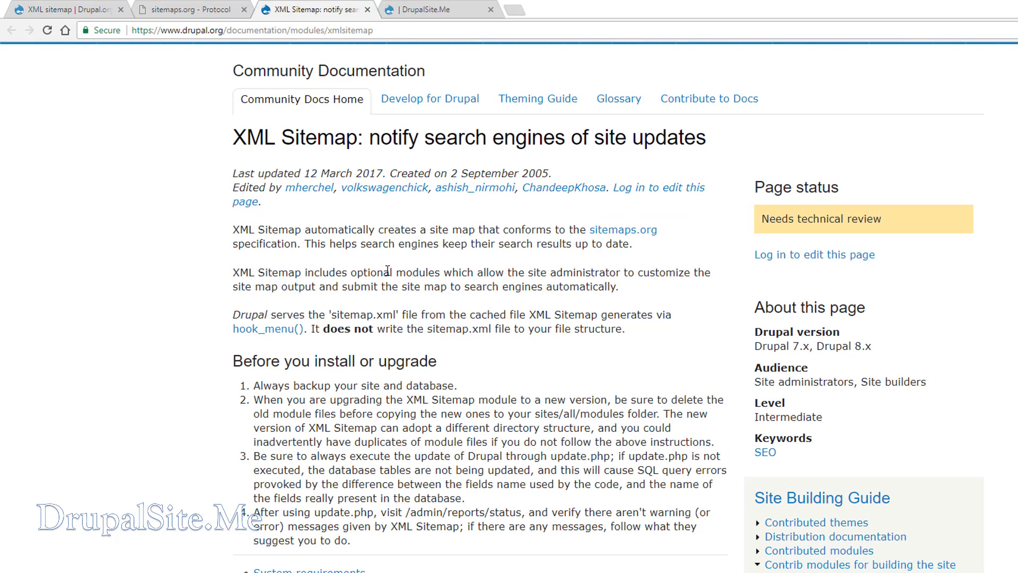
mouse_move(482, 385)
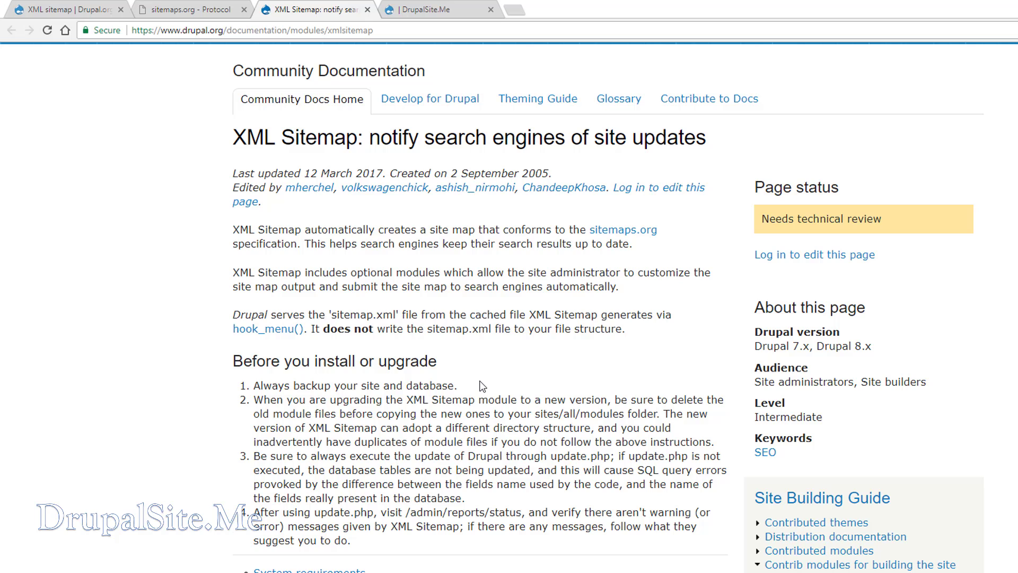
mouse_move(498, 391)
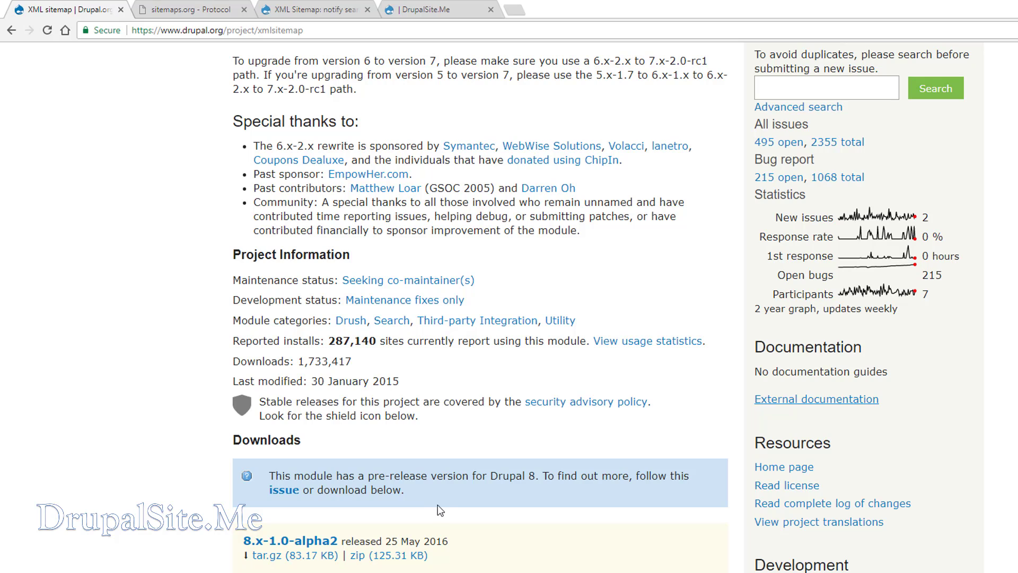
mouse_move(331, 538)
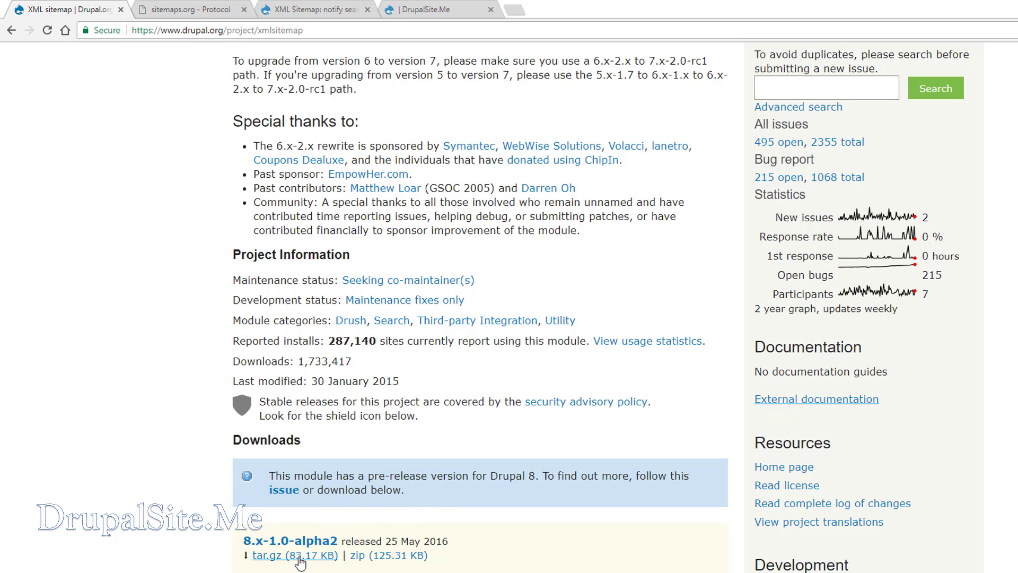
right_click(294, 555)
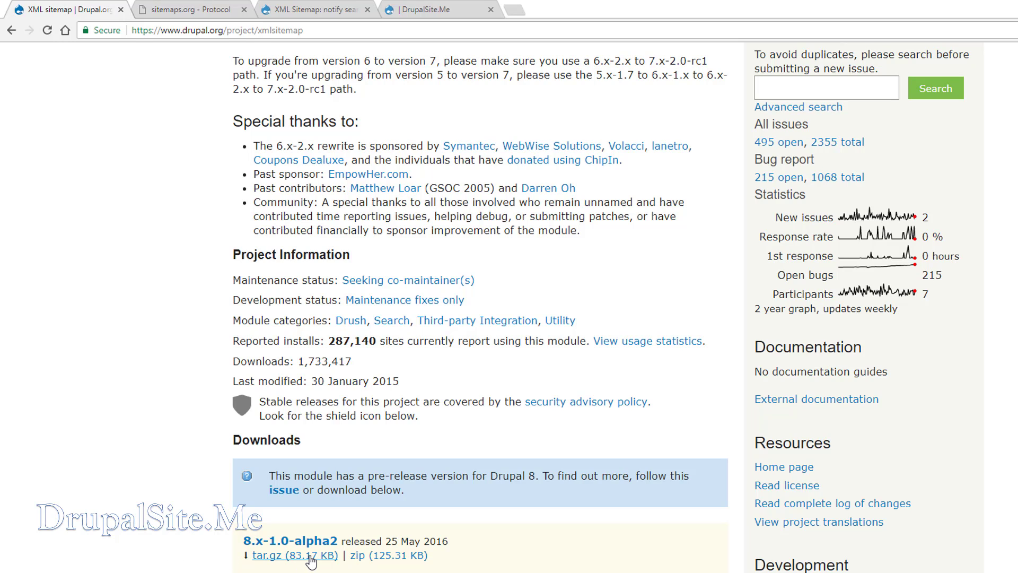
right_click(294, 555)
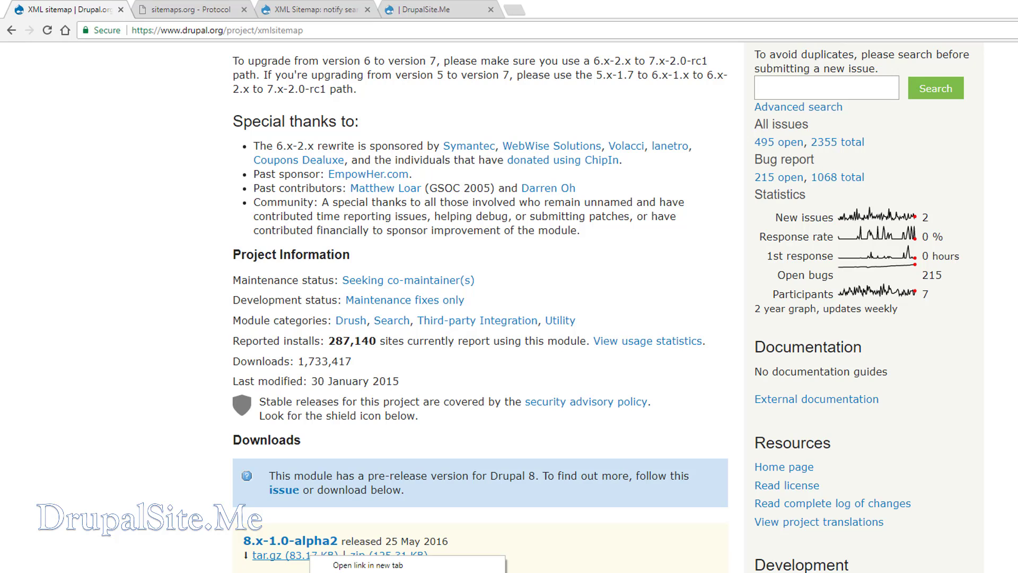
Copy the tar.gz address and install the xmlsitemap module from that URL via Install new module.
left_click(315, 10)
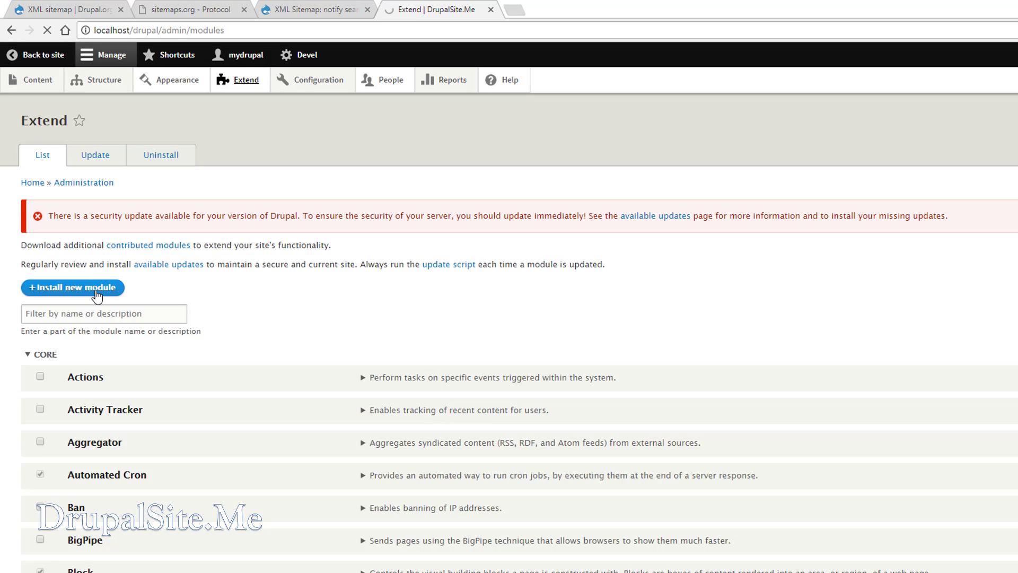
right_click(182, 213)
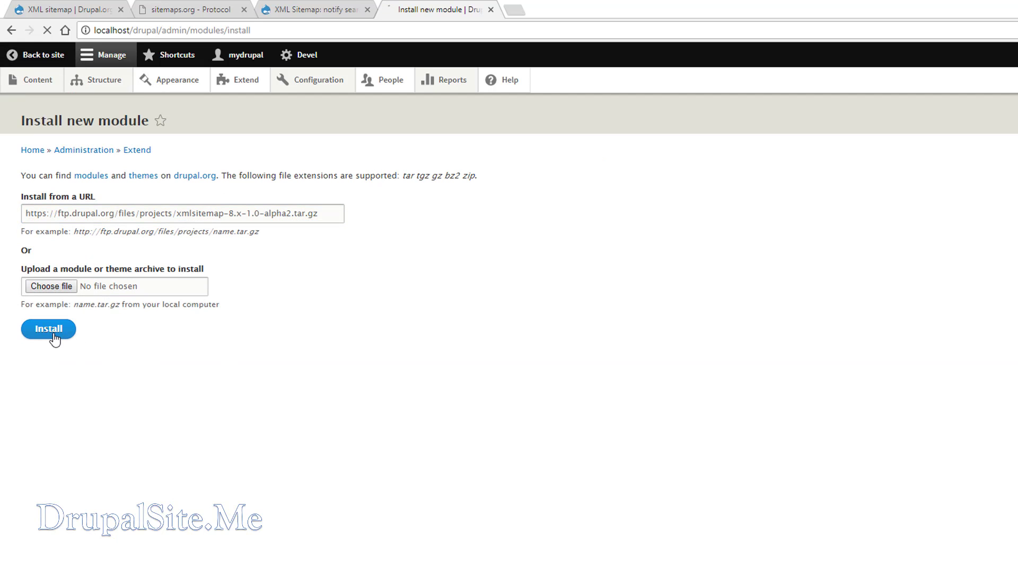
left_click(47, 329)
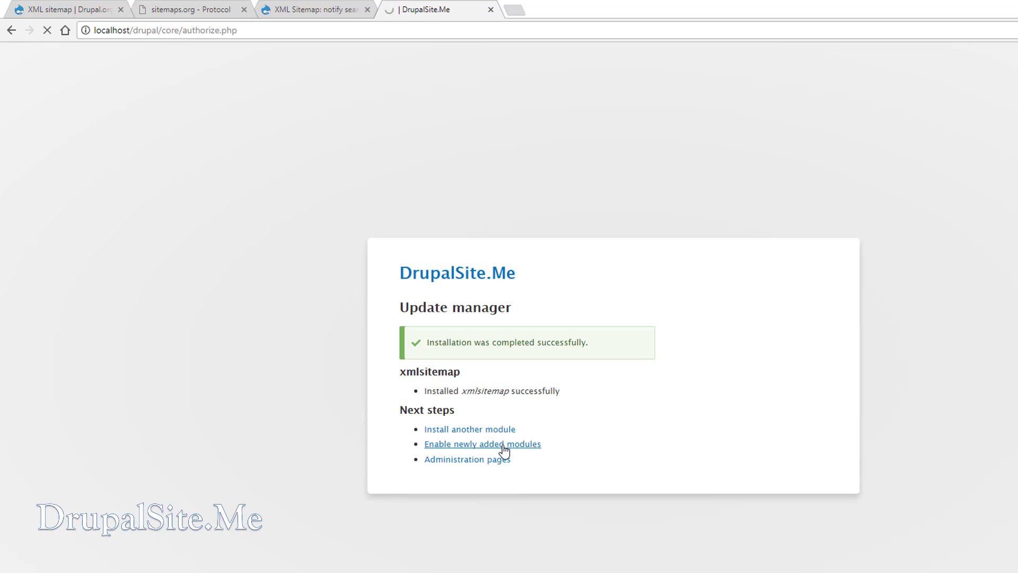
Tick XML sitemap, XML sitemap custom and XML sitemap engines on Extend and install them.
left_click(482, 443)
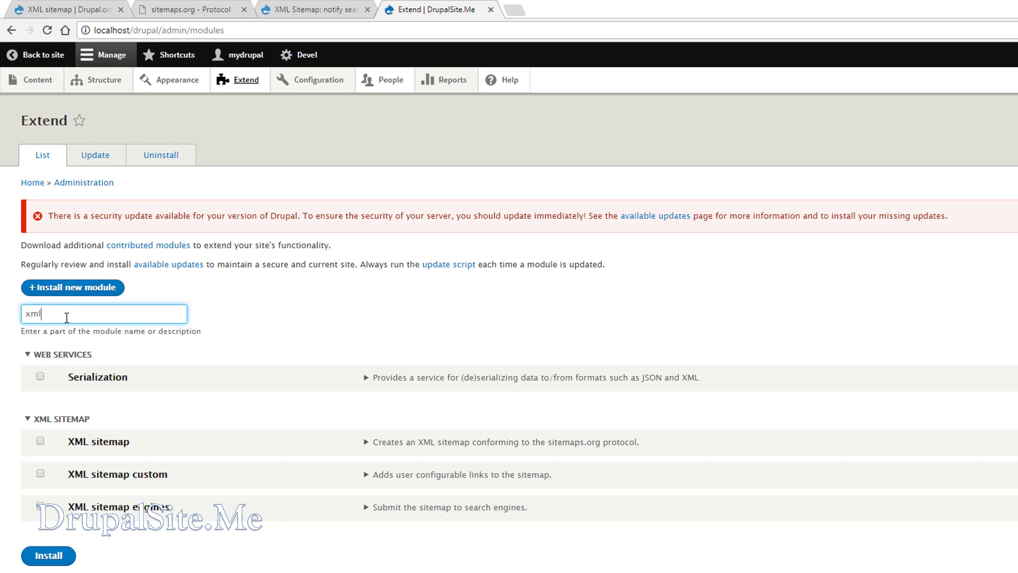
left_click(39, 442)
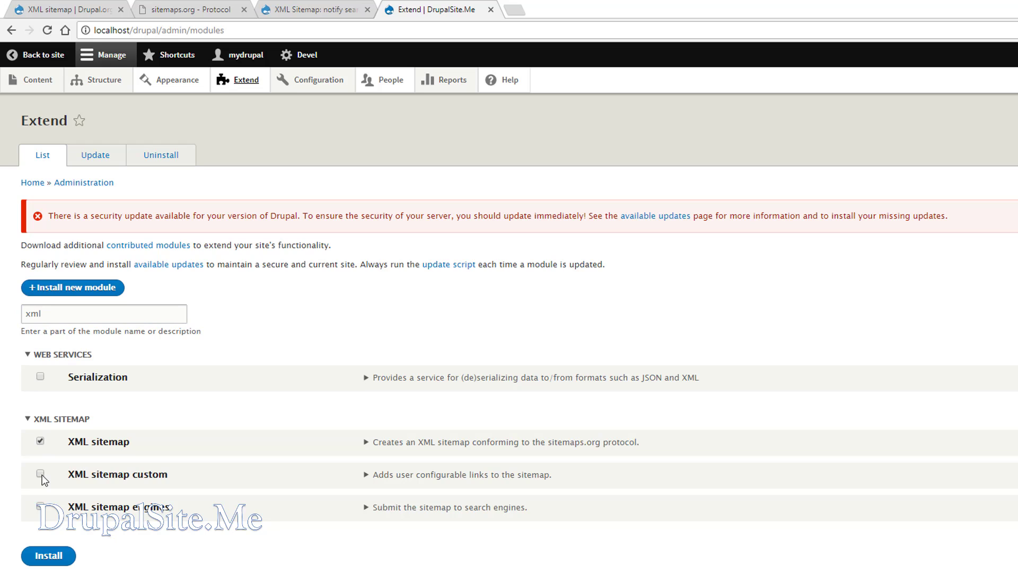
left_click(40, 473)
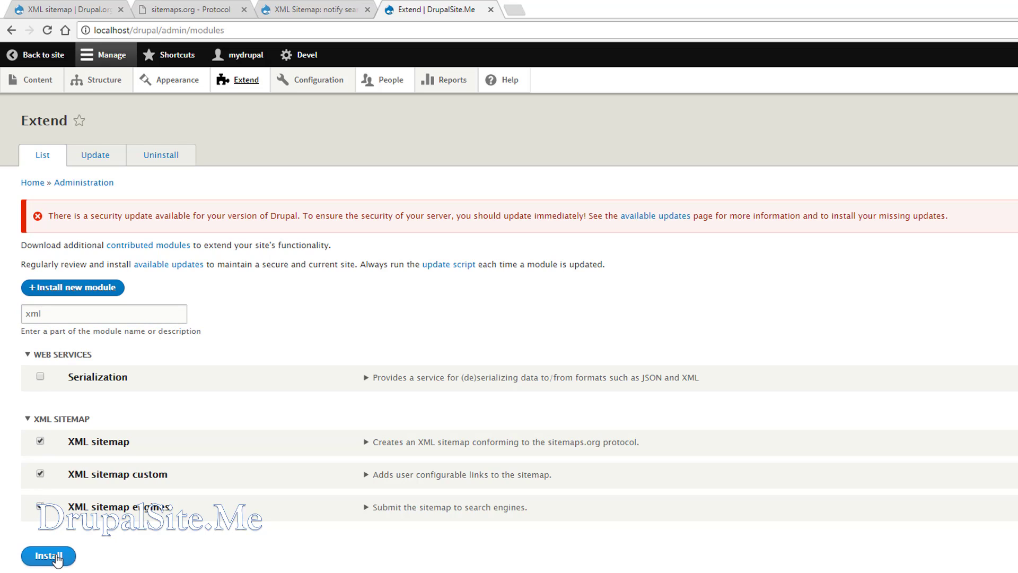
left_click(48, 556)
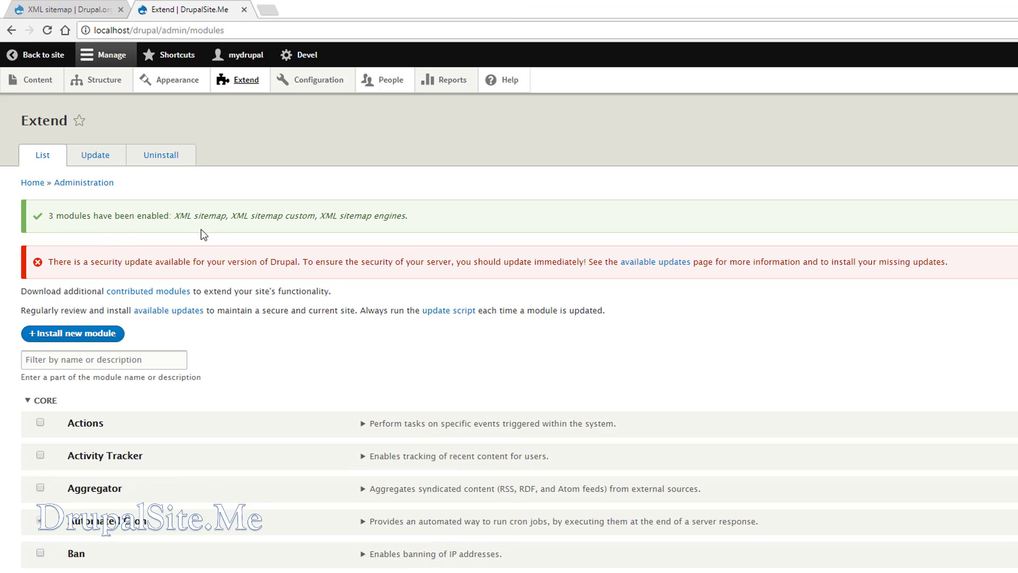
mouse_move(328, 230)
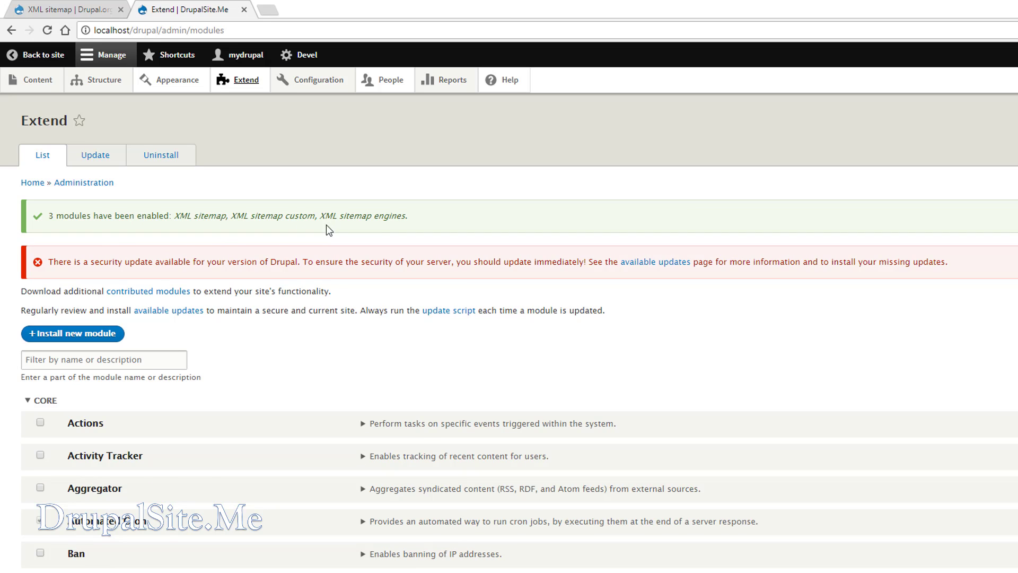
mouse_move(414, 233)
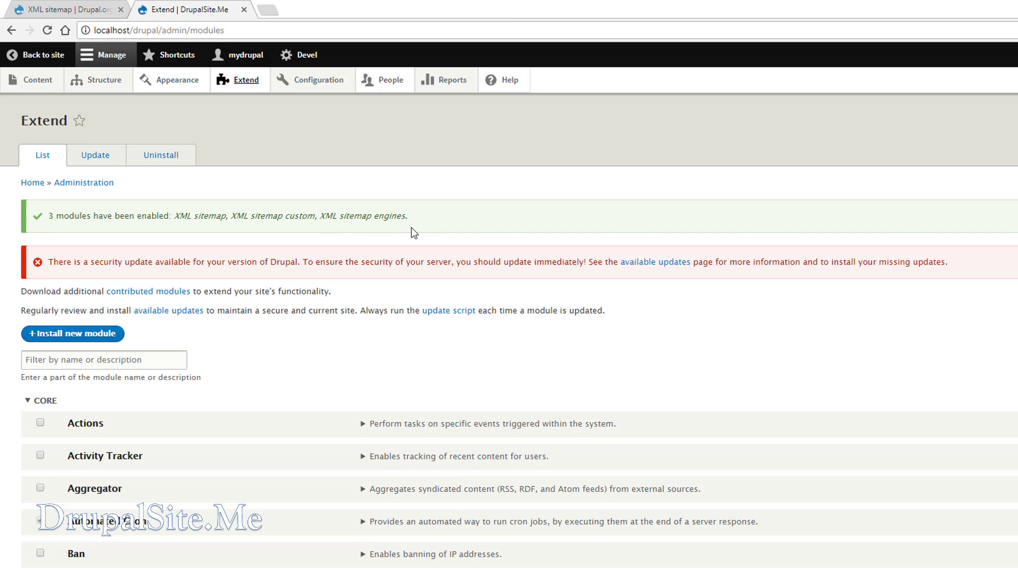
mouse_move(544, 354)
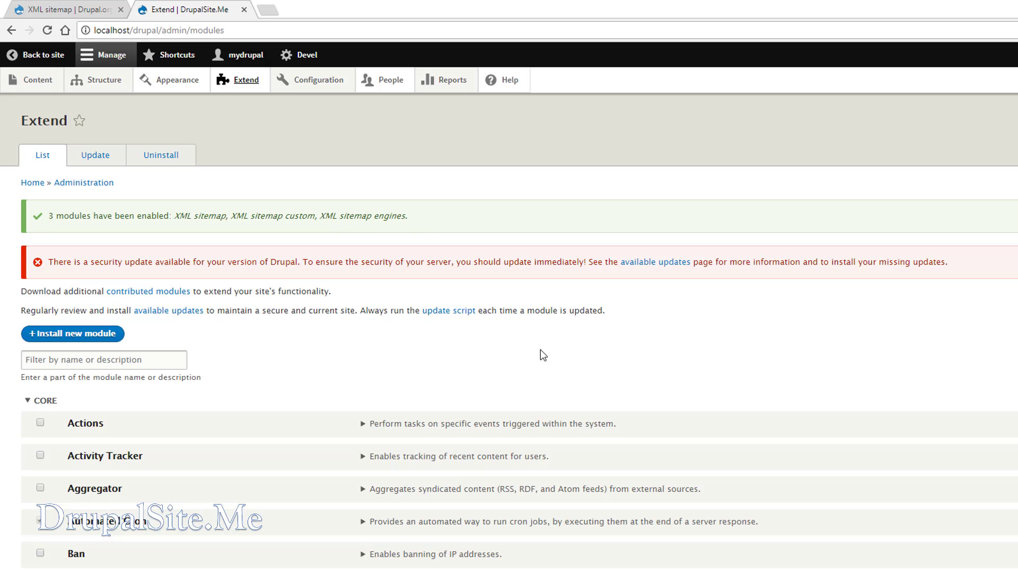
mouse_move(470, 149)
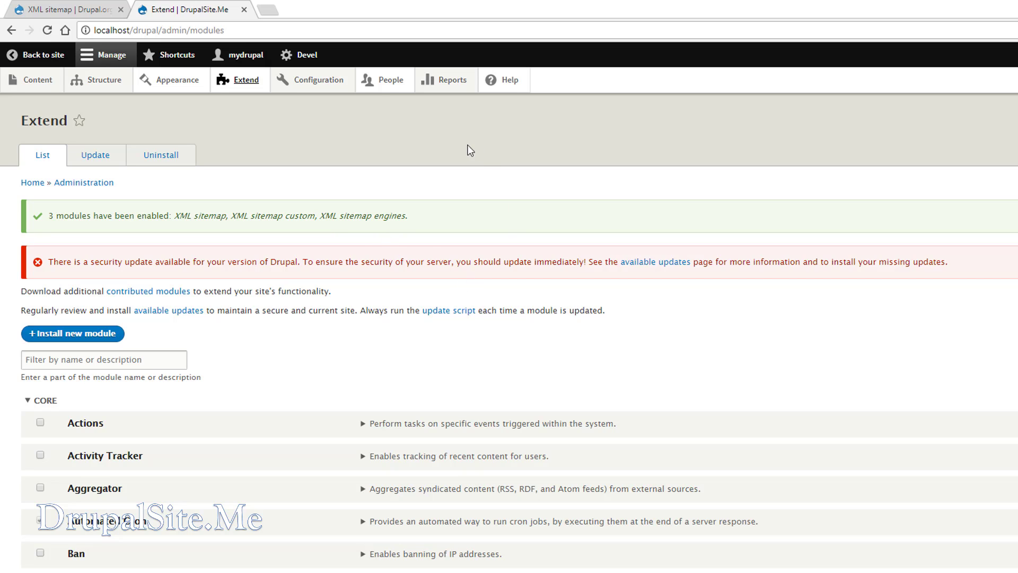
mouse_move(391, 80)
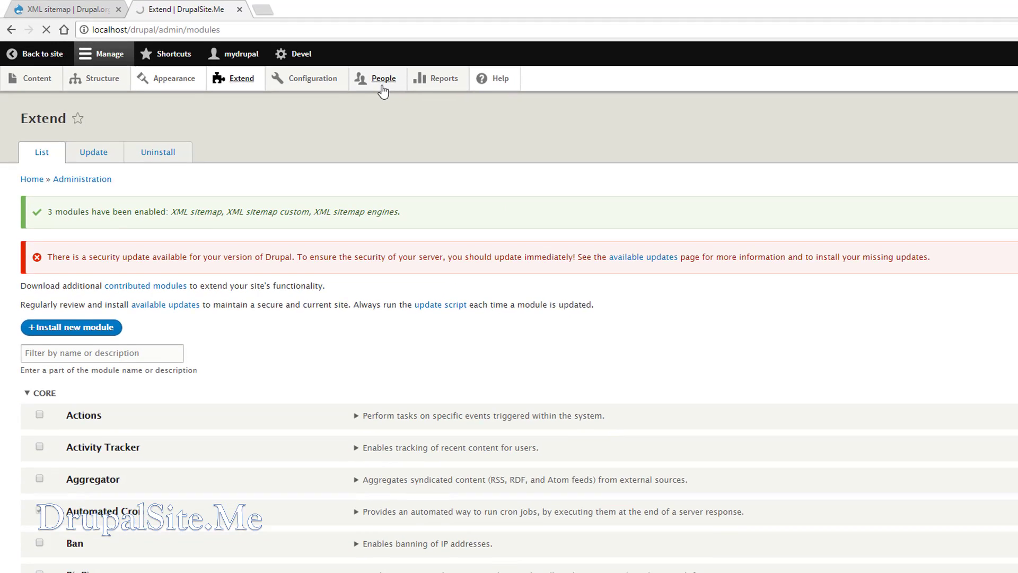
Grant SEO Manager 'Administer XML sitemap settings' on the Permissions page and save.
left_click(383, 78)
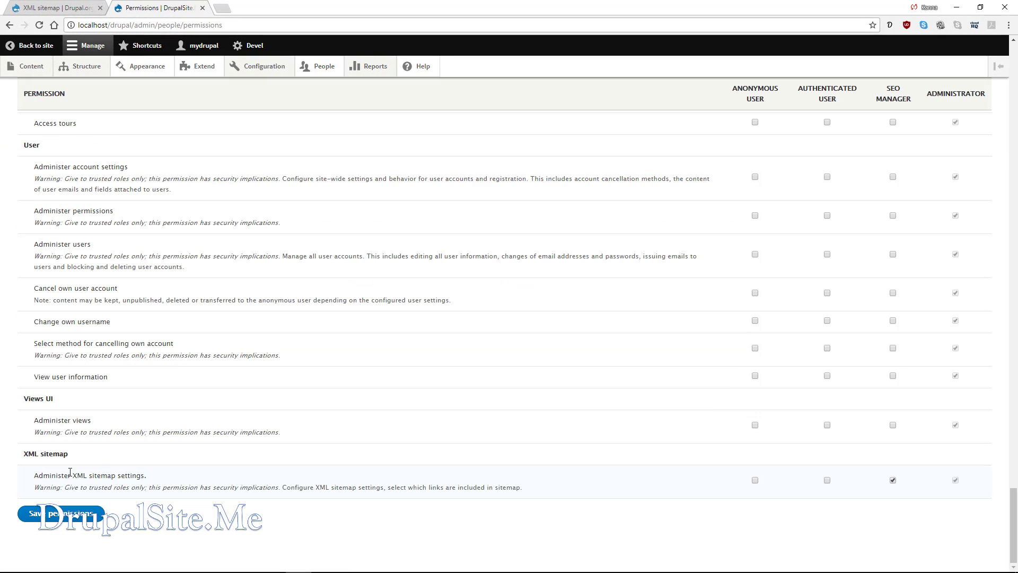
mouse_move(752, 508)
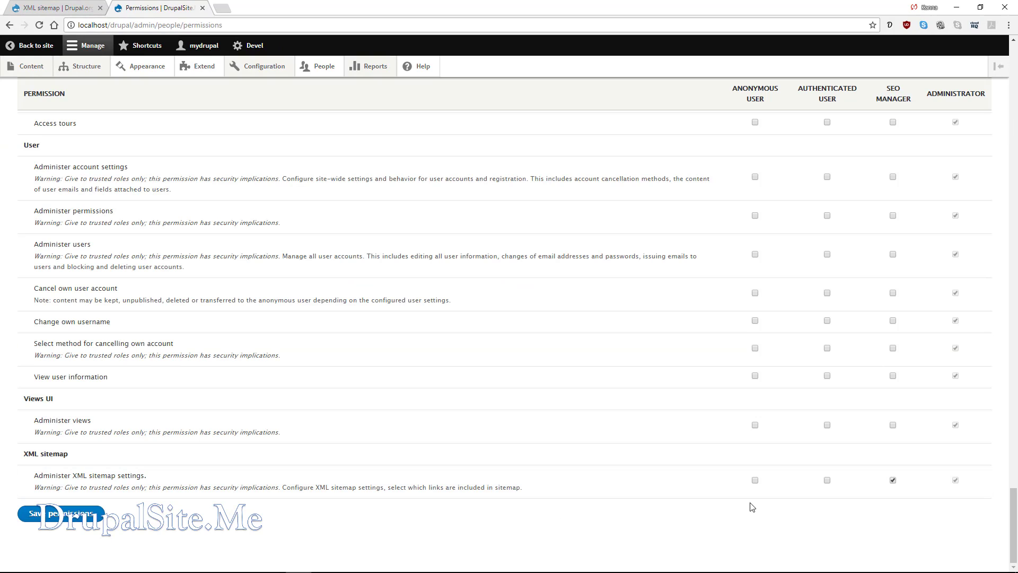
left_click(892, 479)
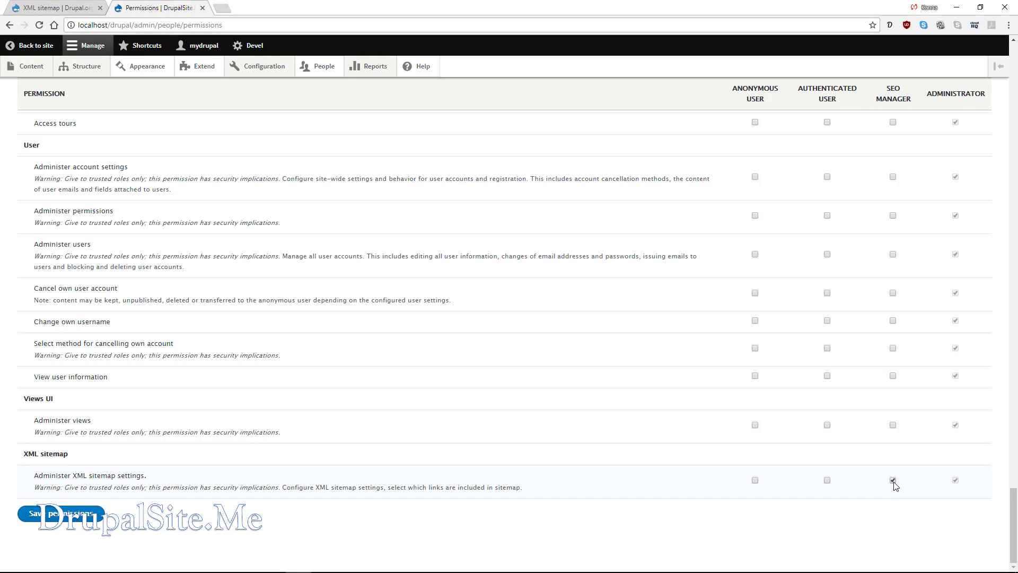
left_click(892, 479)
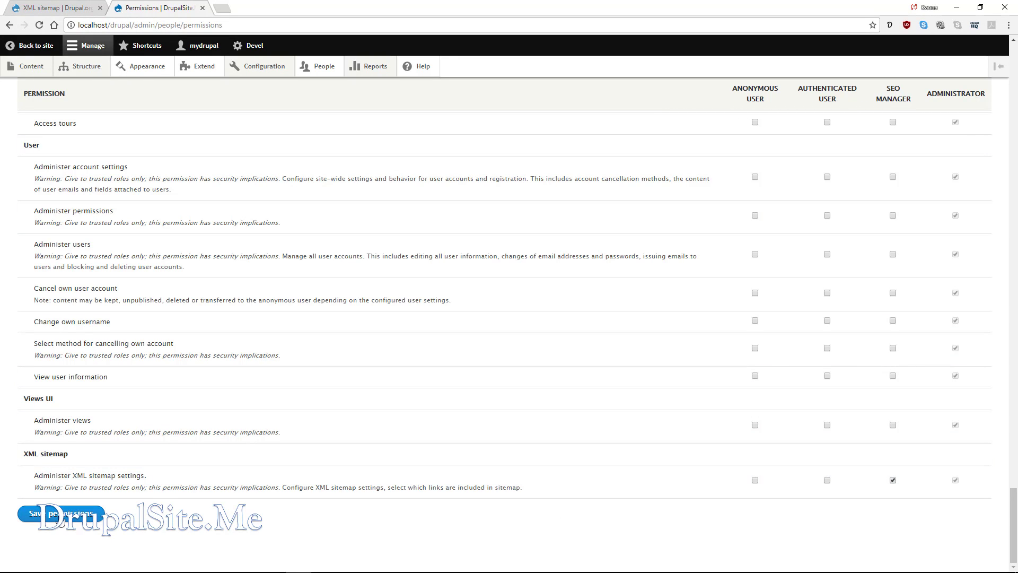
left_click(58, 513)
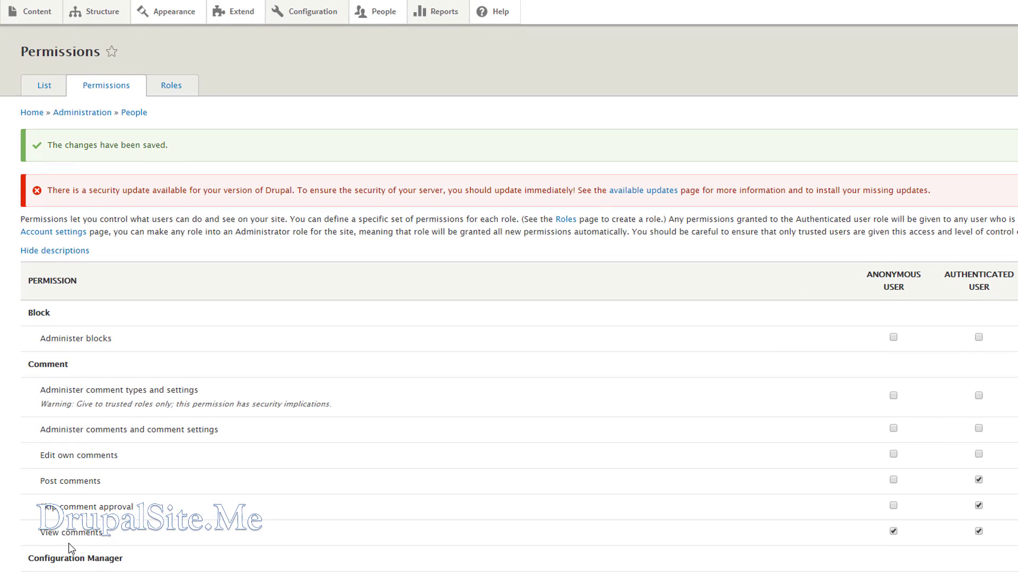
mouse_move(378, 89)
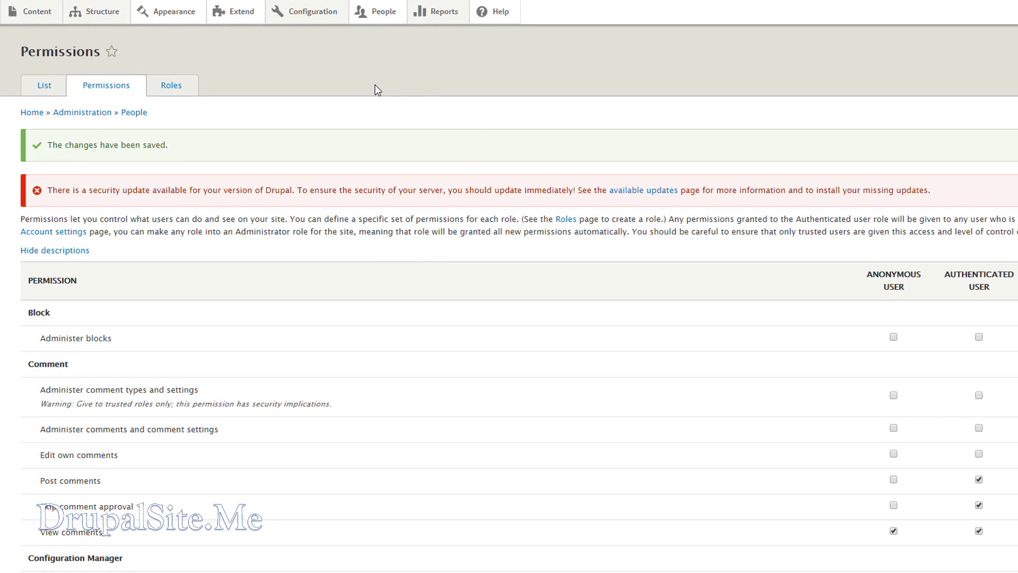
left_click(311, 10)
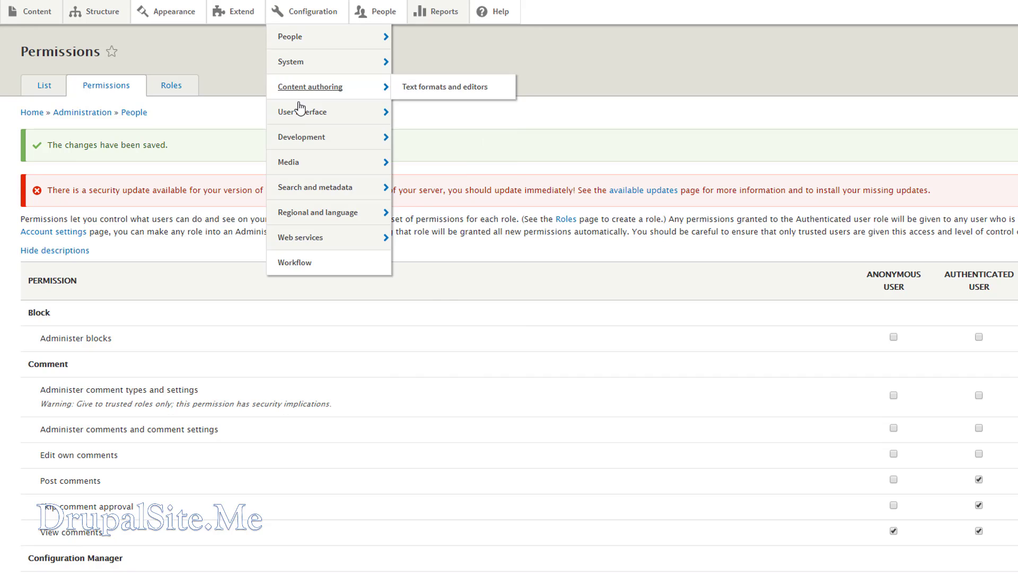
mouse_move(315, 186)
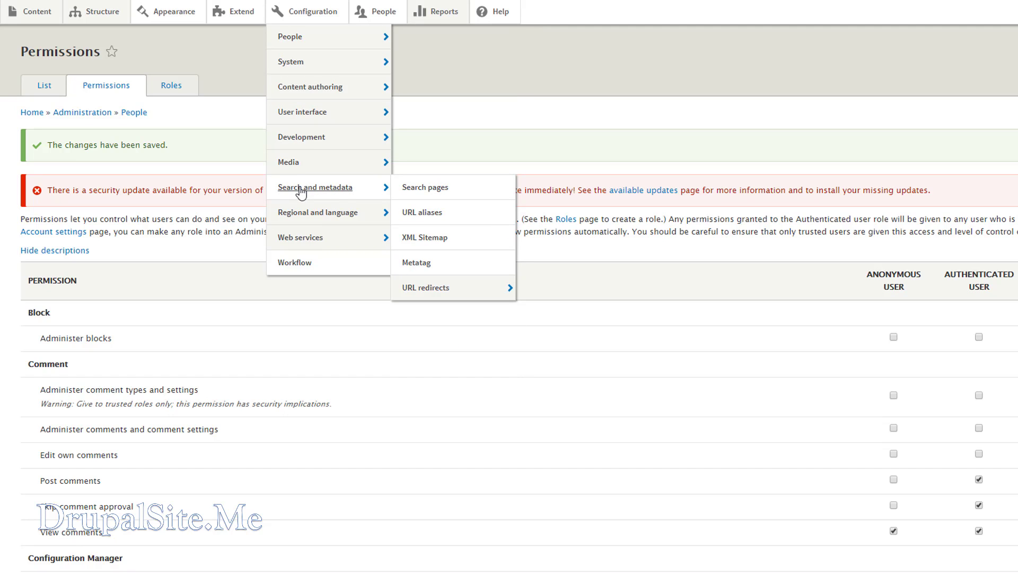
mouse_move(425, 237)
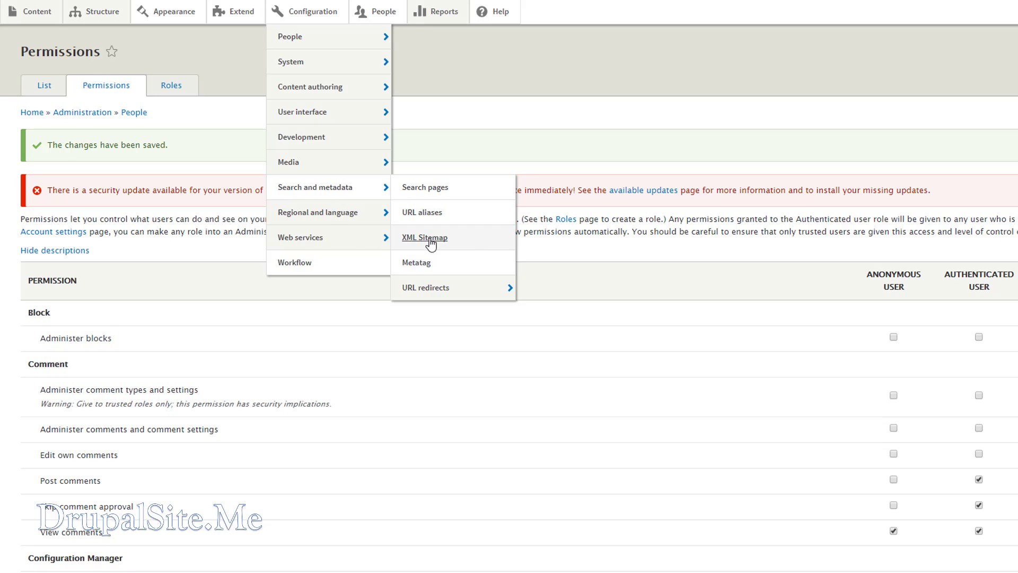
Go to the XML Sitemap configuration and follow its warning to the status report.
left_click(425, 236)
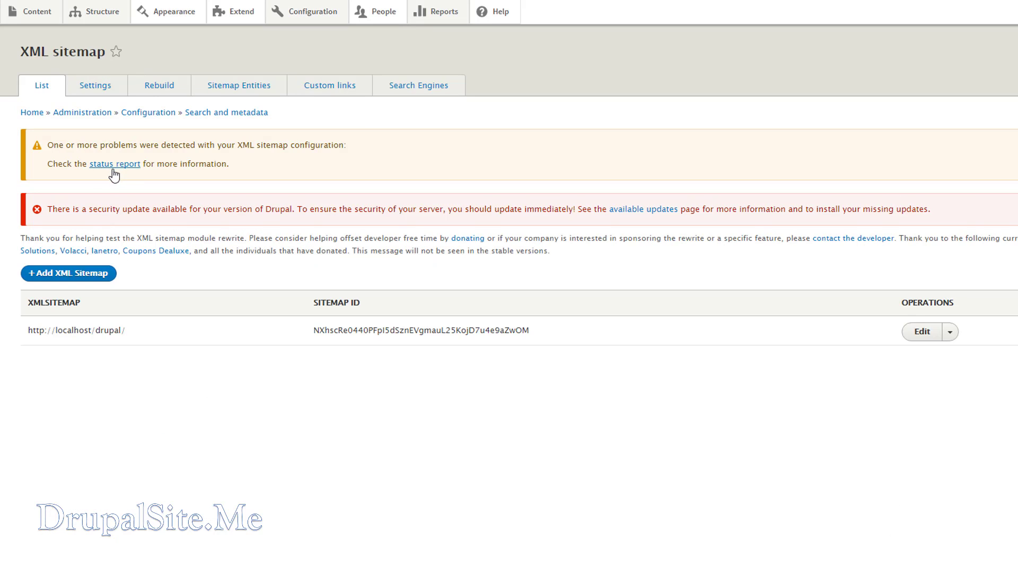
mouse_move(111, 159)
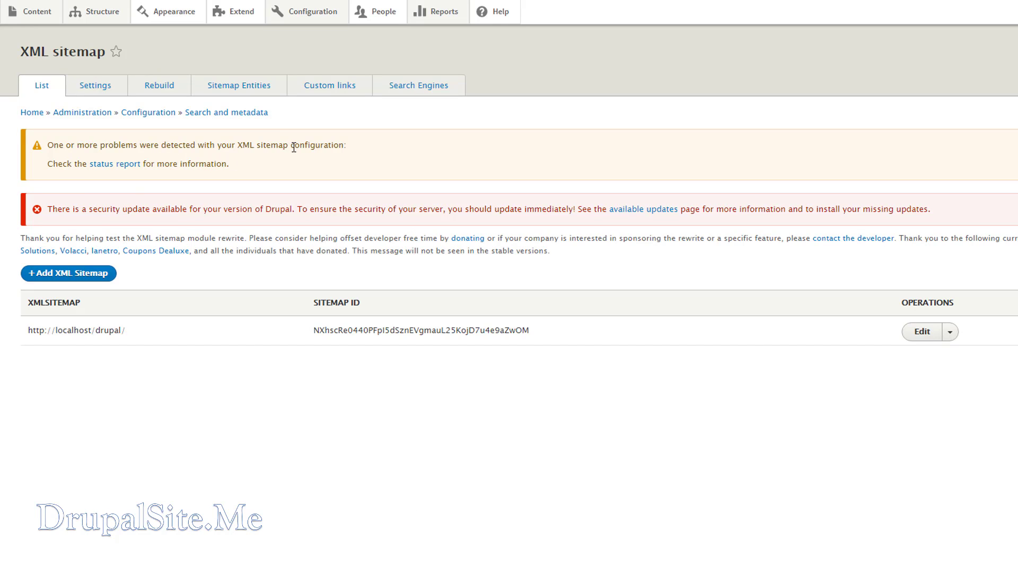
mouse_move(115, 189)
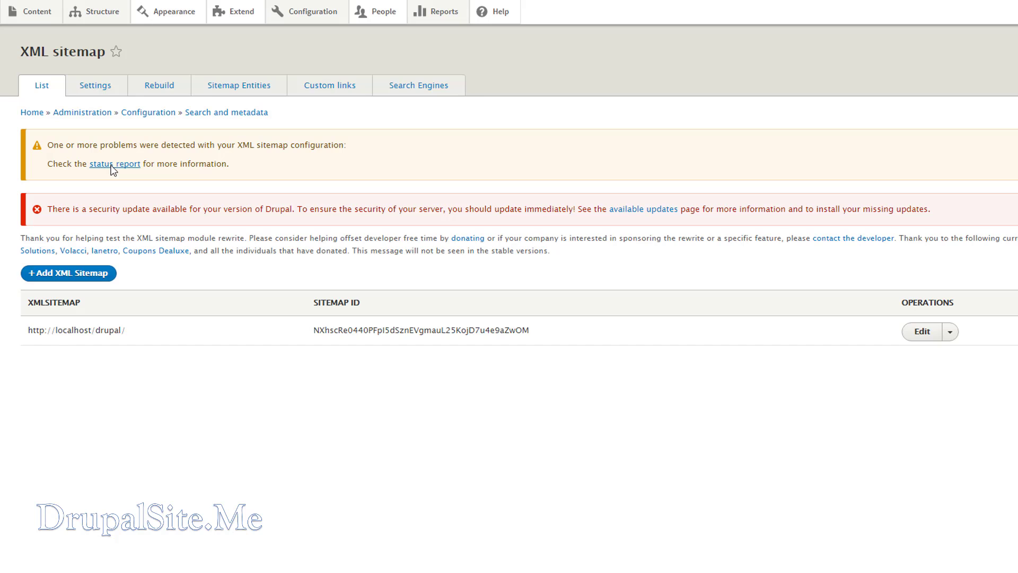
left_click(114, 163)
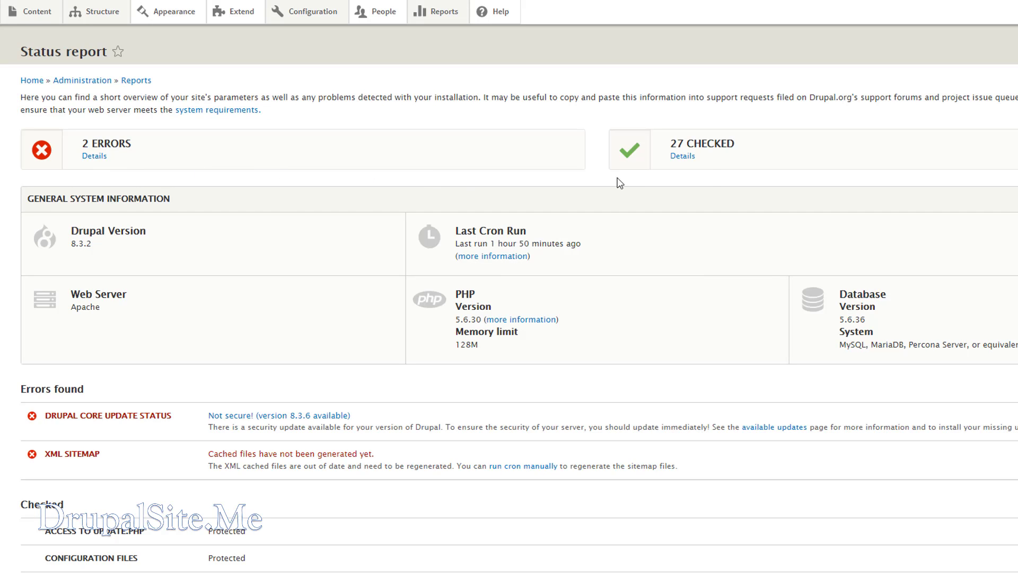
mouse_move(76, 468)
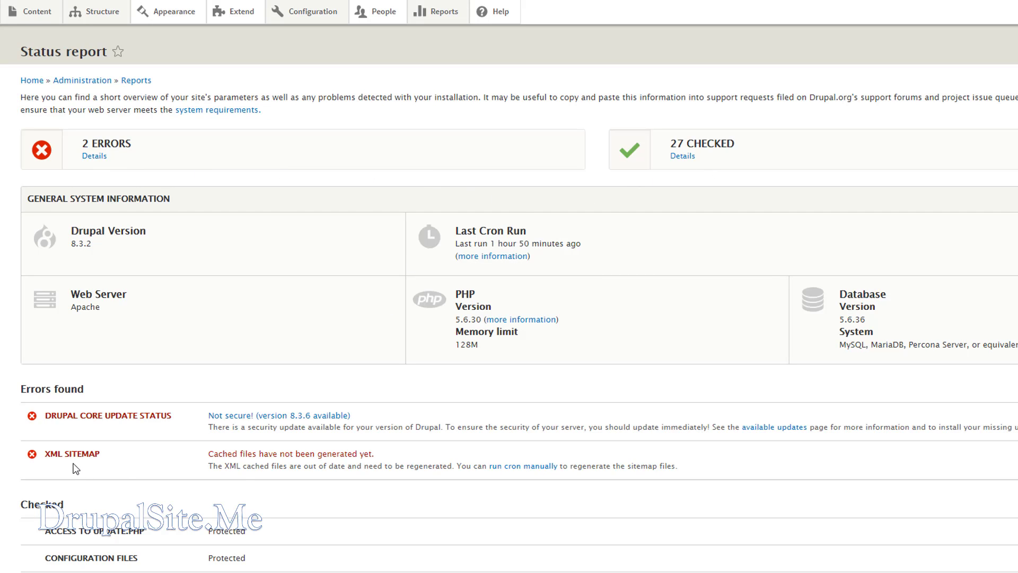
mouse_move(377, 462)
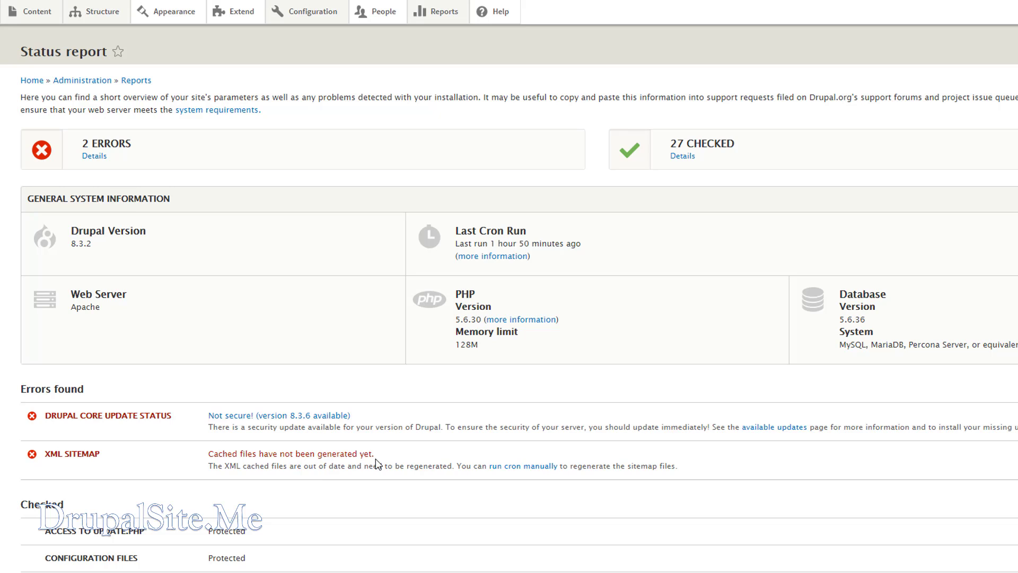
mouse_move(270, 488)
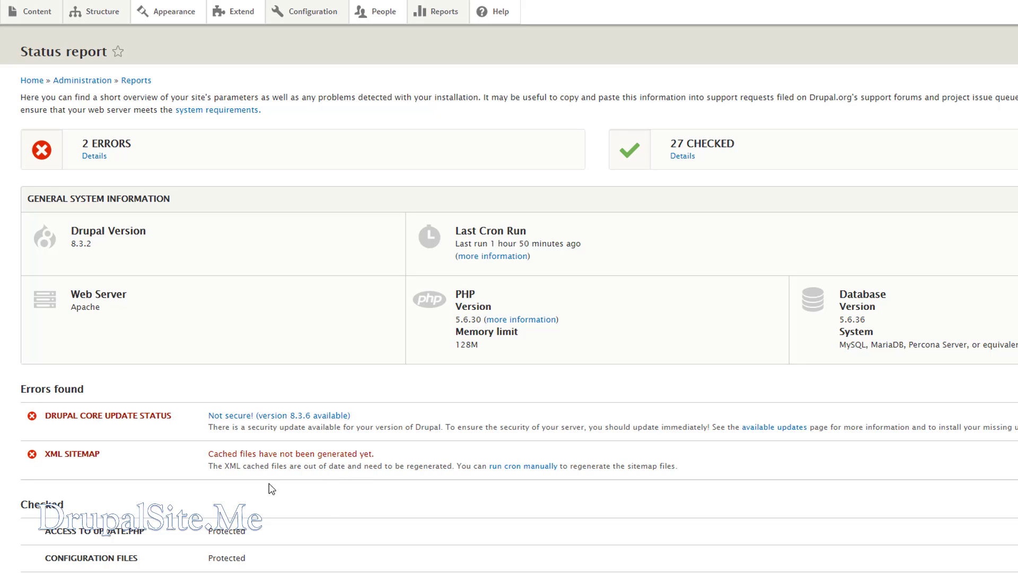
mouse_move(571, 498)
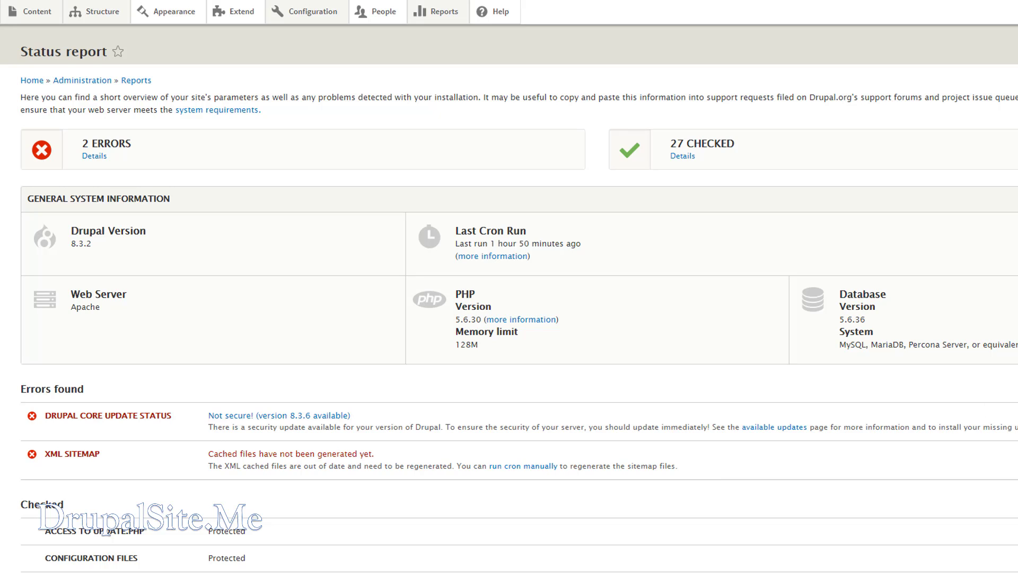
Run cron manually from the XML sitemap error so the sitemap files regenerate.
left_click(523, 466)
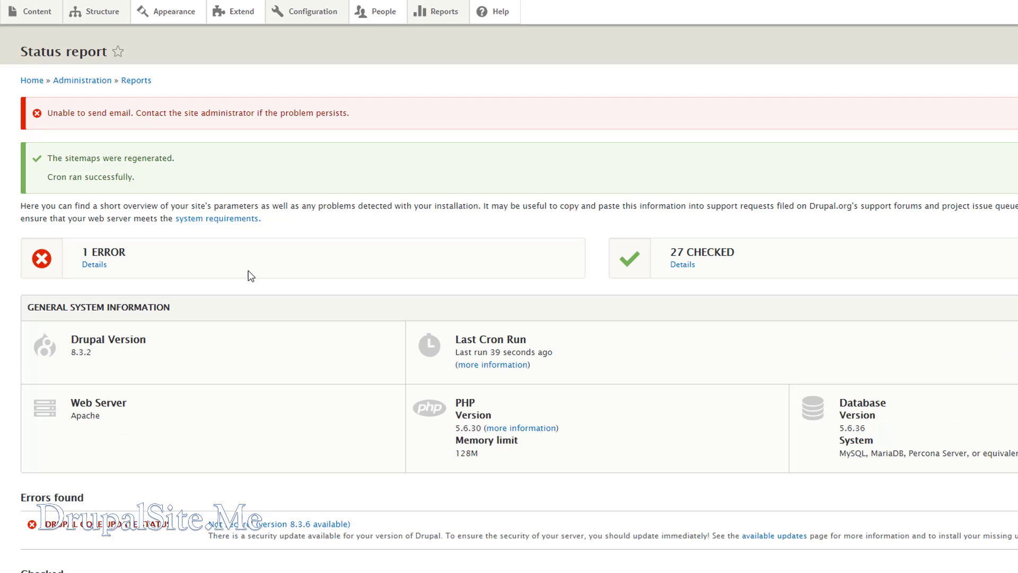
mouse_move(94, 169)
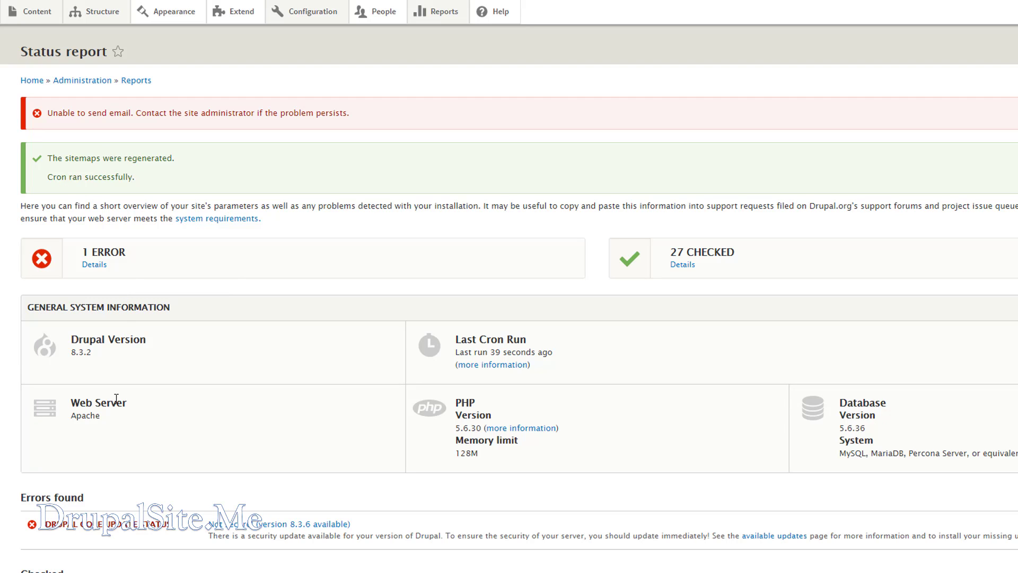
mouse_move(256, 535)
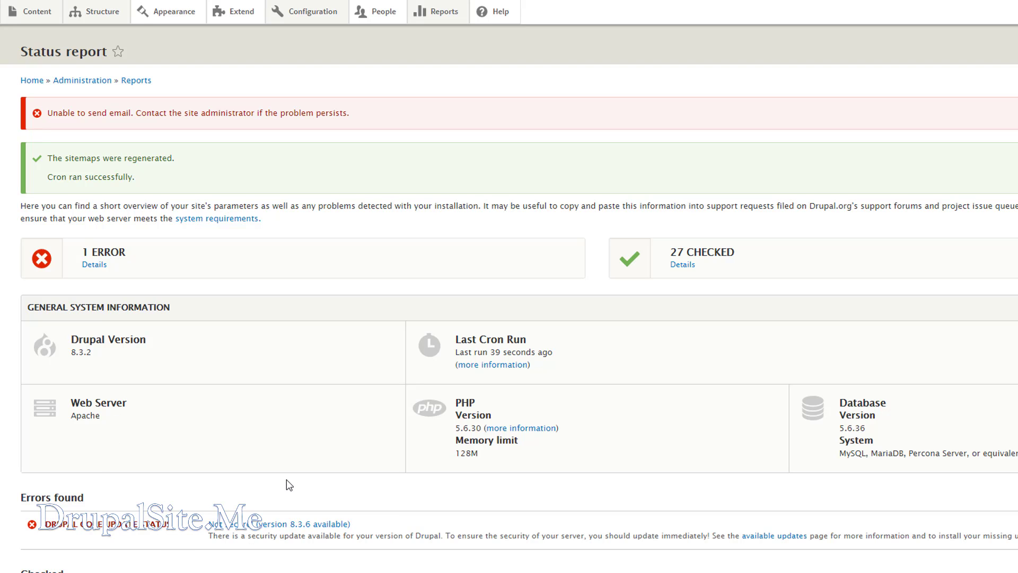
left_click(313, 10)
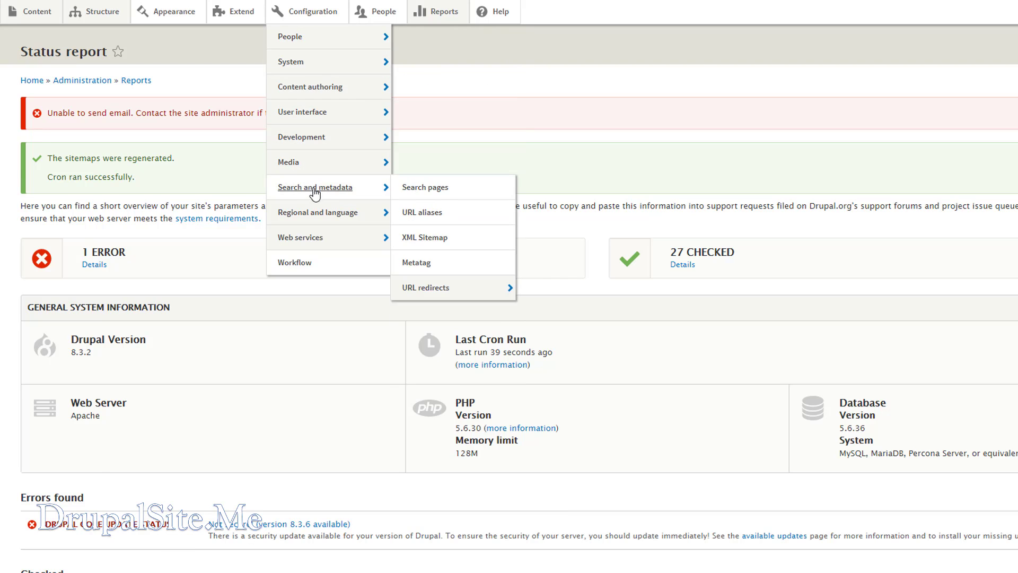
mouse_move(425, 237)
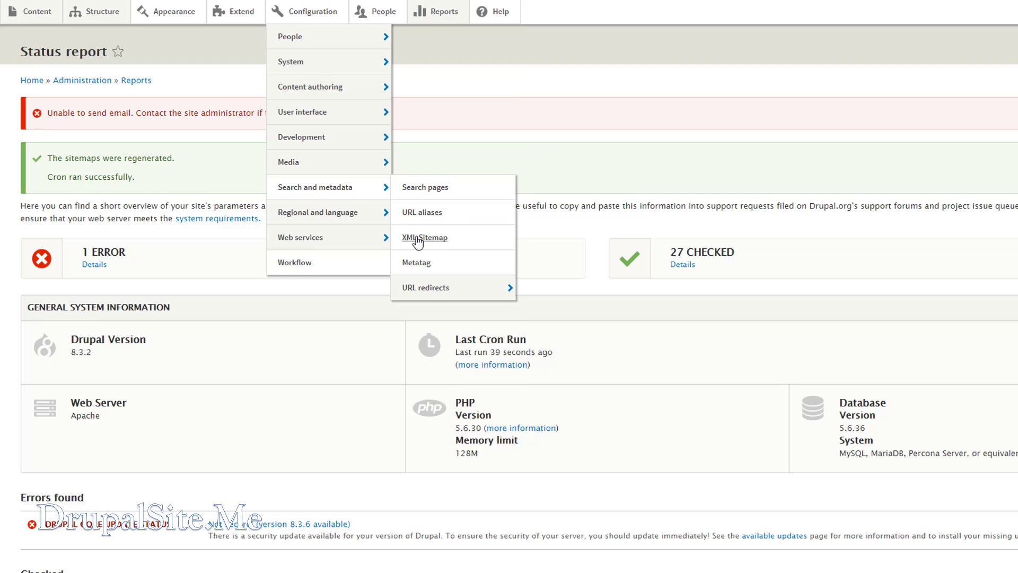
On Sitemap Entities, enable Content, File and Taxonomy term as sitemap entity types.
left_click(425, 237)
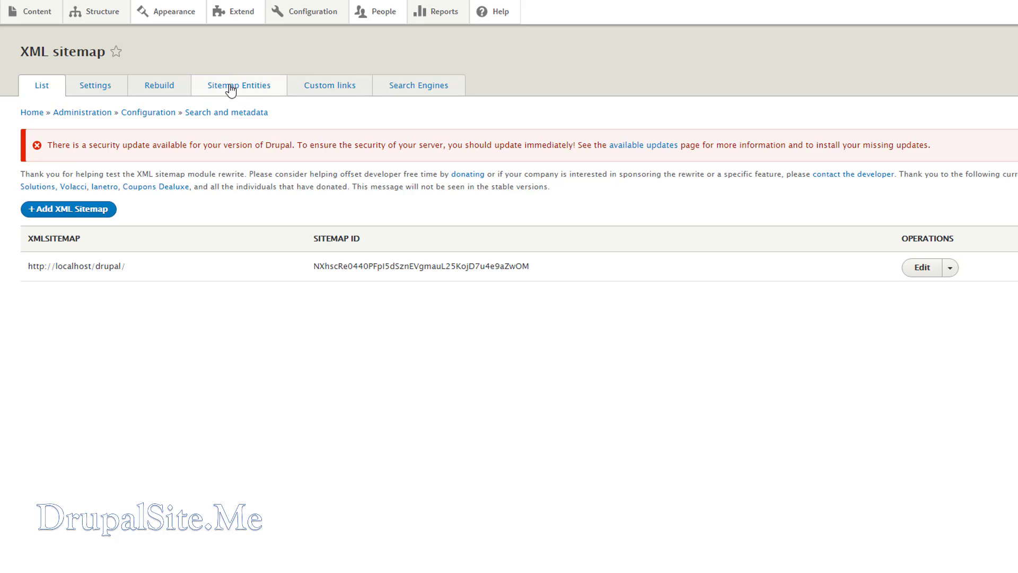
left_click(239, 85)
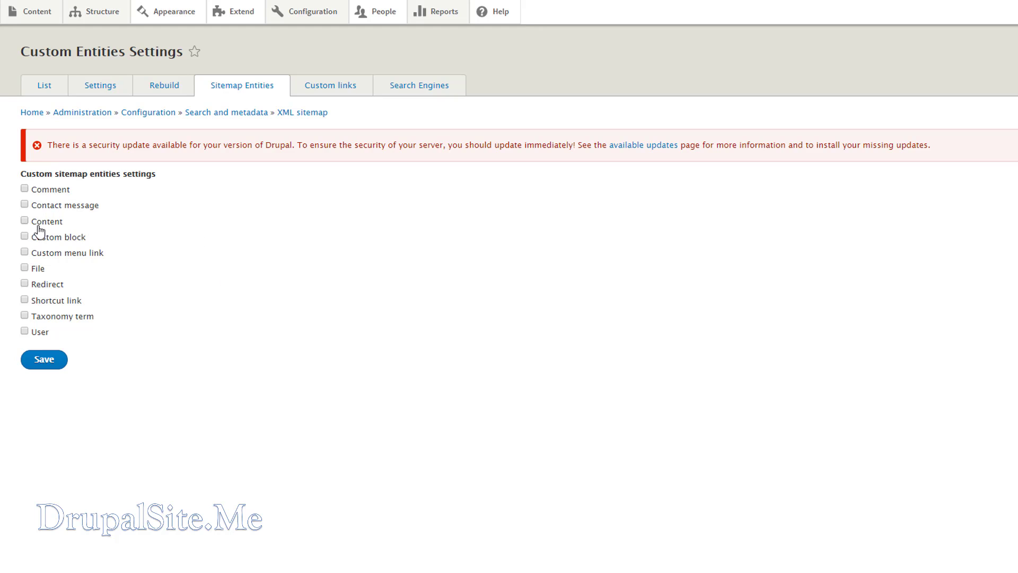
left_click(24, 221)
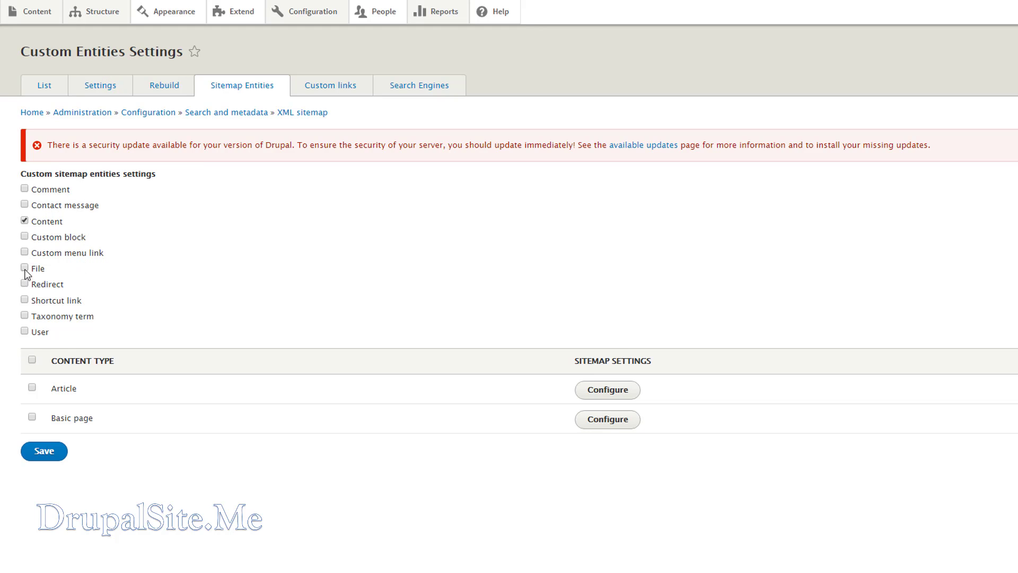
left_click(24, 268)
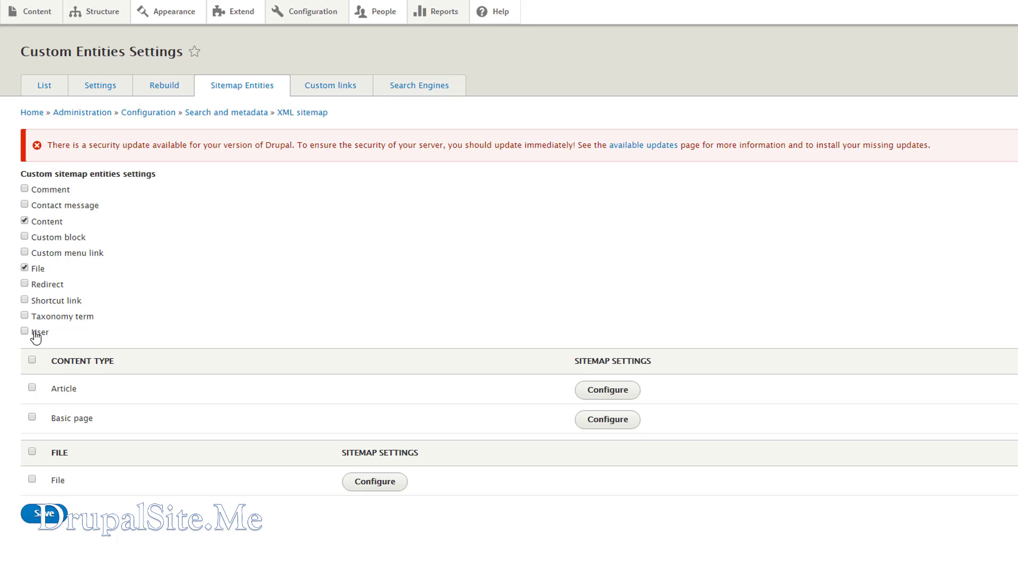
left_click(24, 316)
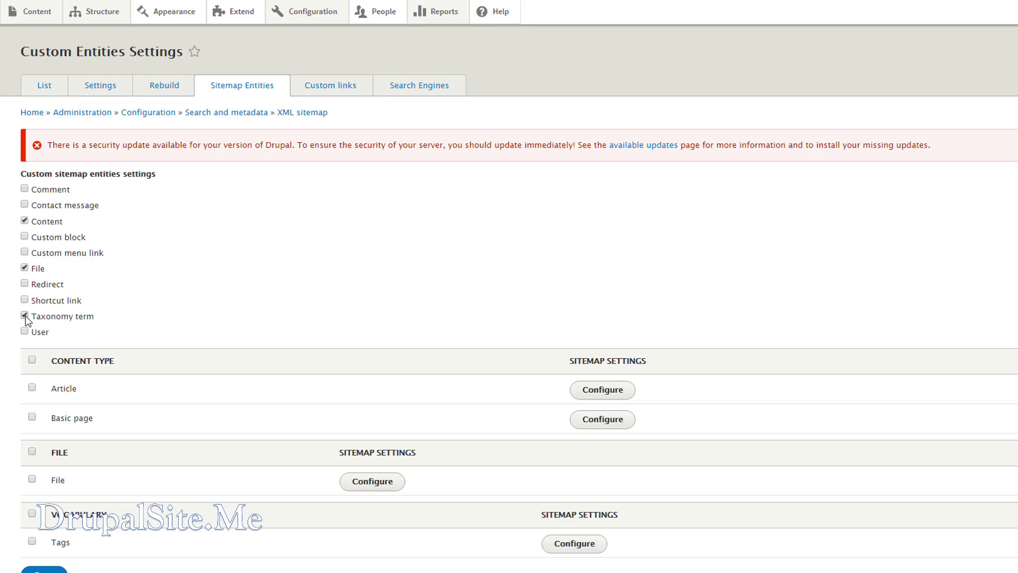
left_click(24, 316)
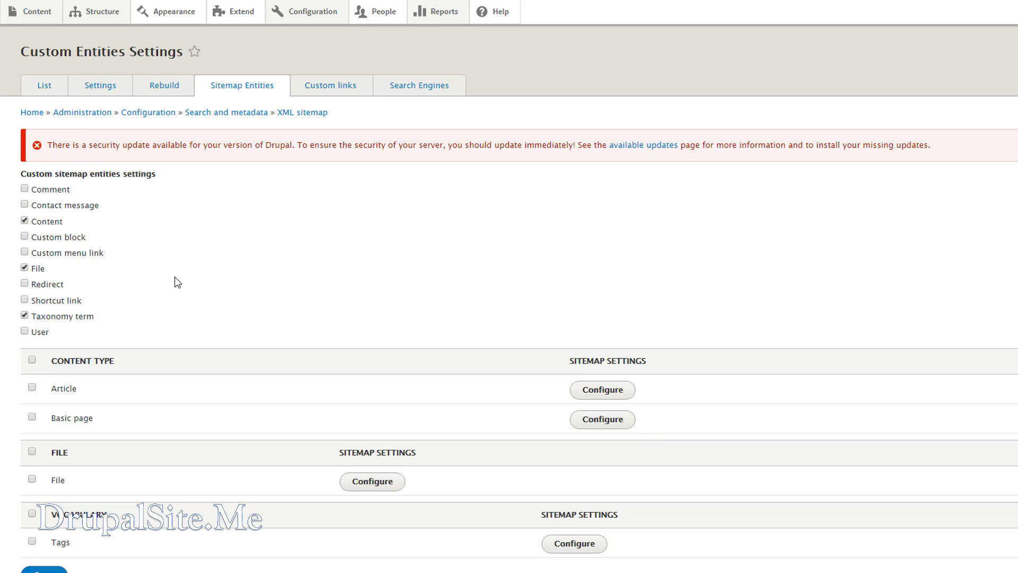
Select the Article content type and go to its XML sitemap settings.
left_click(32, 387)
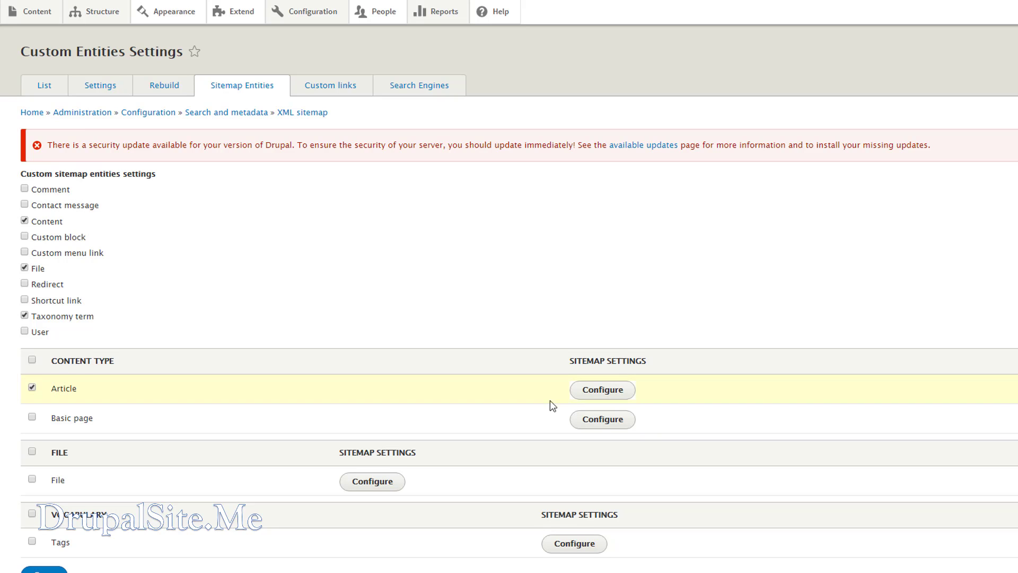
left_click(602, 390)
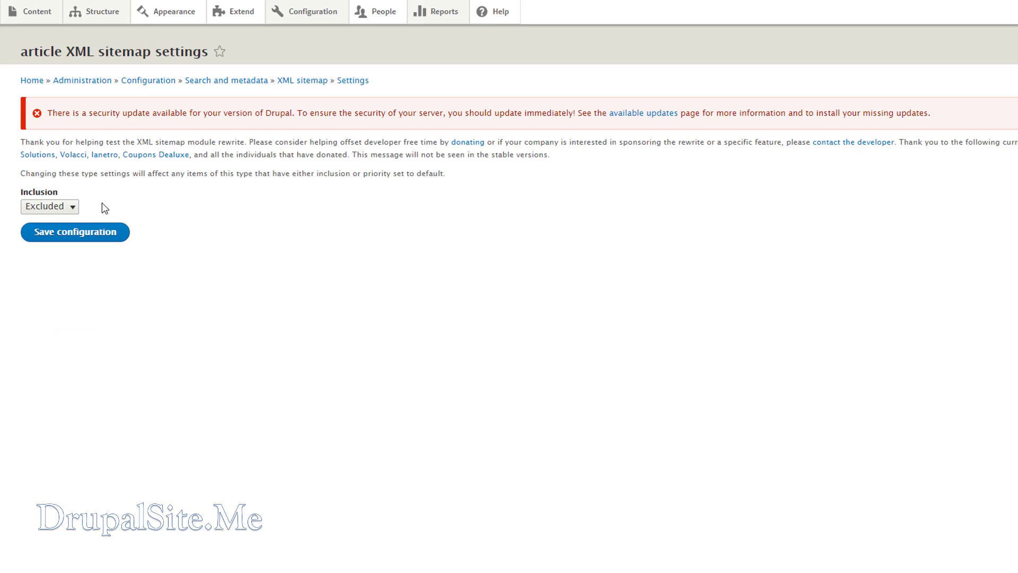
Set articles to Included with default priority 0.8 and save the settings.
left_click(50, 206)
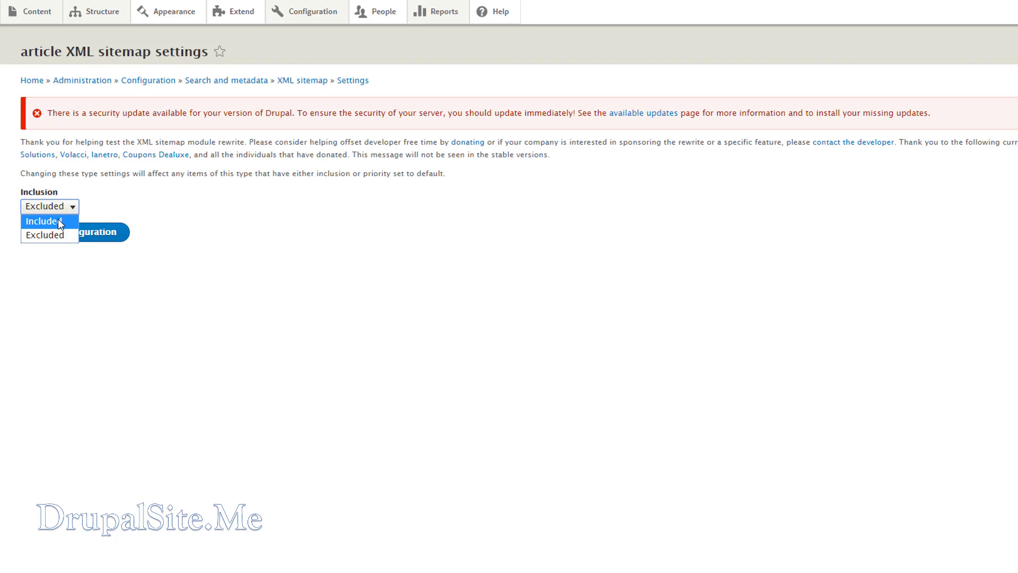
left_click(42, 220)
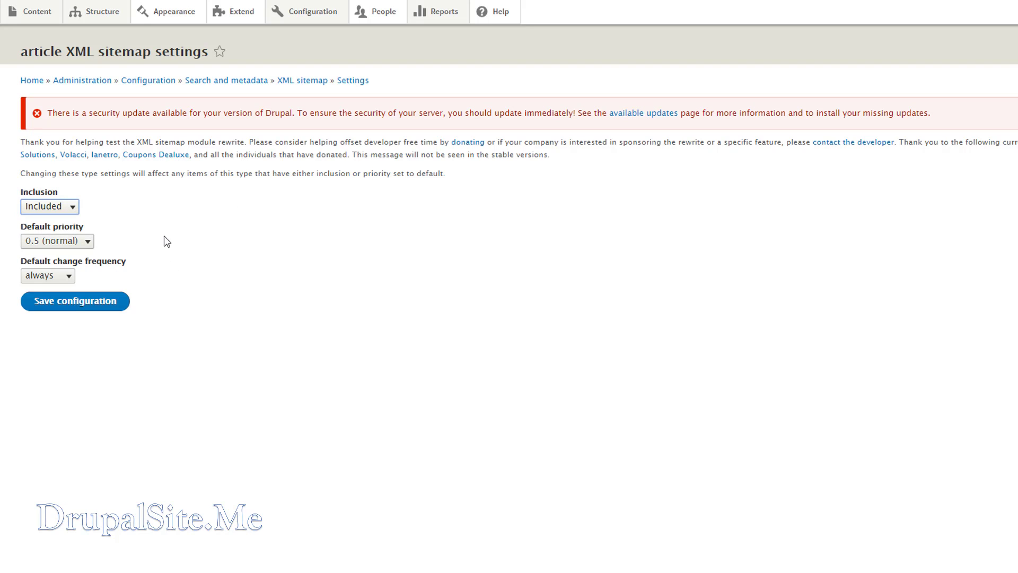
mouse_move(158, 242)
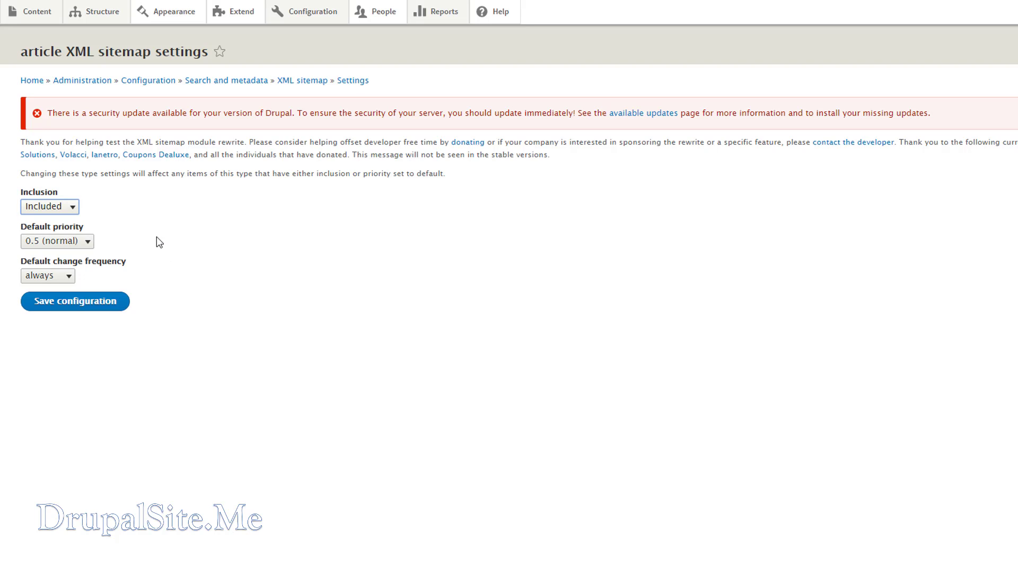
left_click(57, 241)
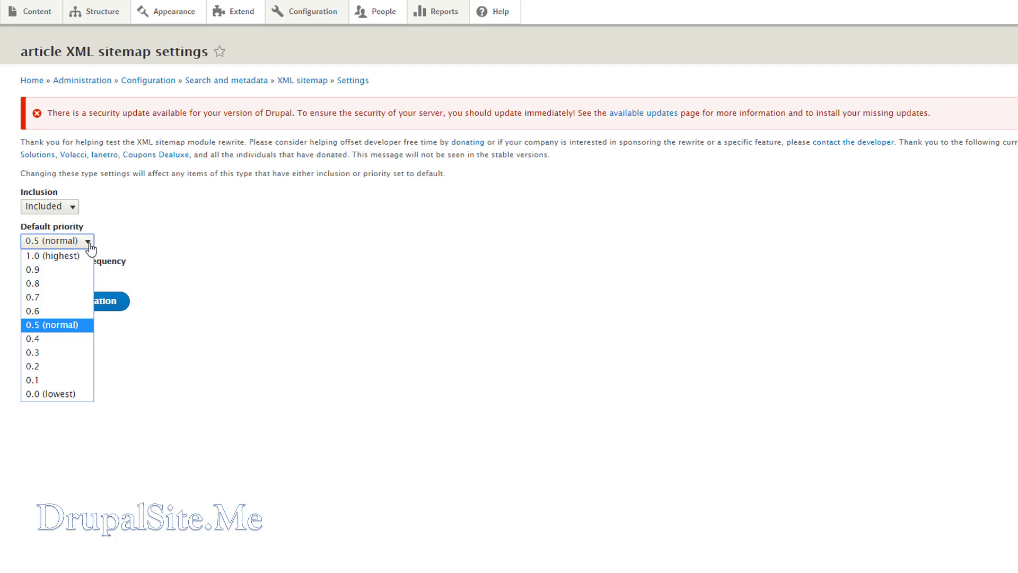
mouse_move(58, 339)
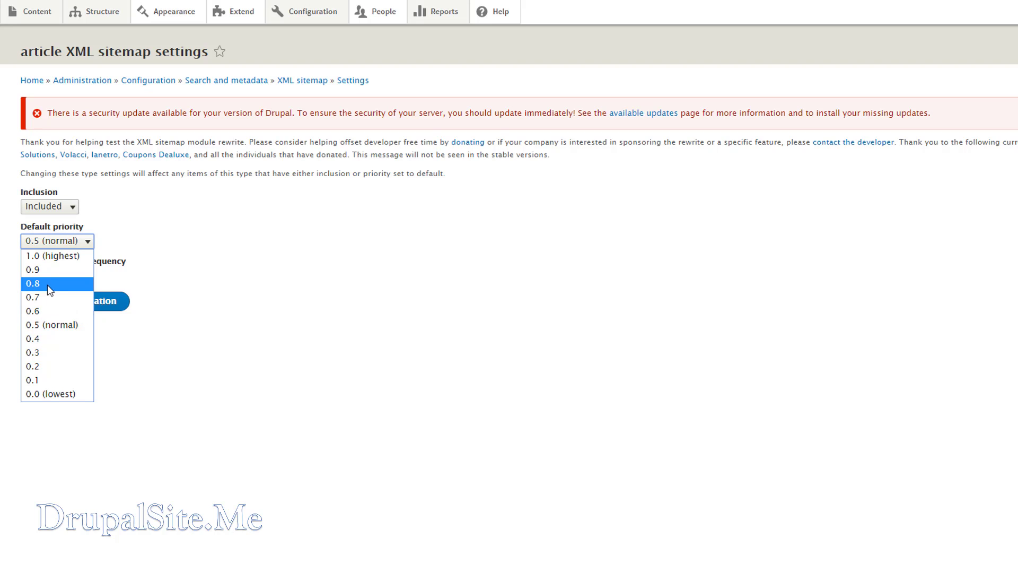
mouse_move(46, 270)
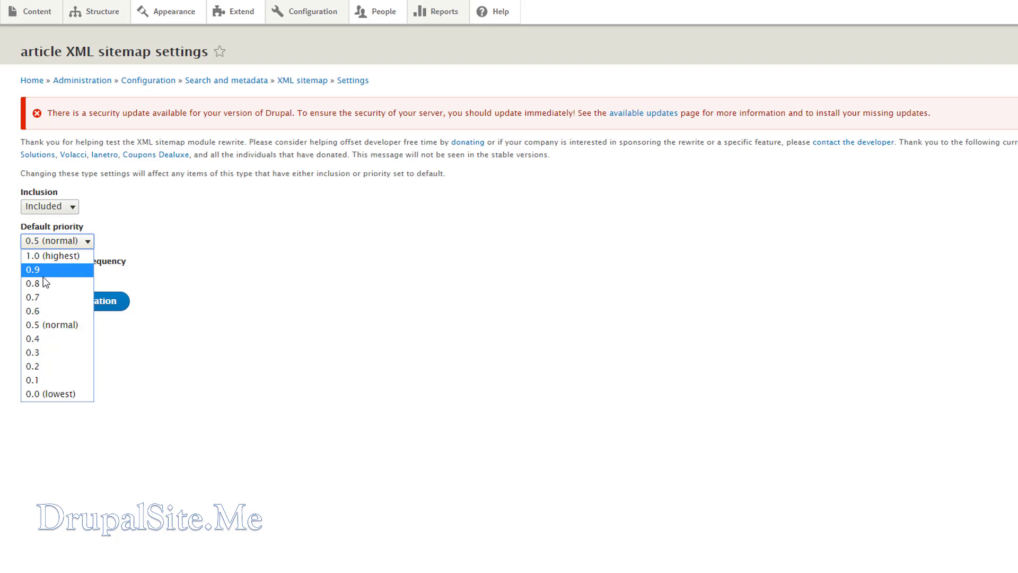
left_click(32, 283)
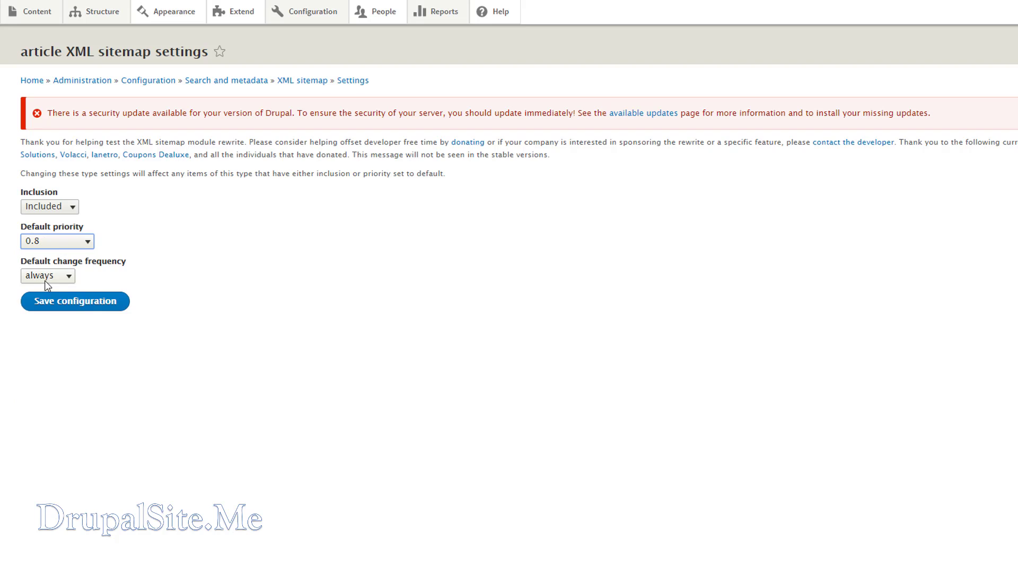
mouse_move(143, 322)
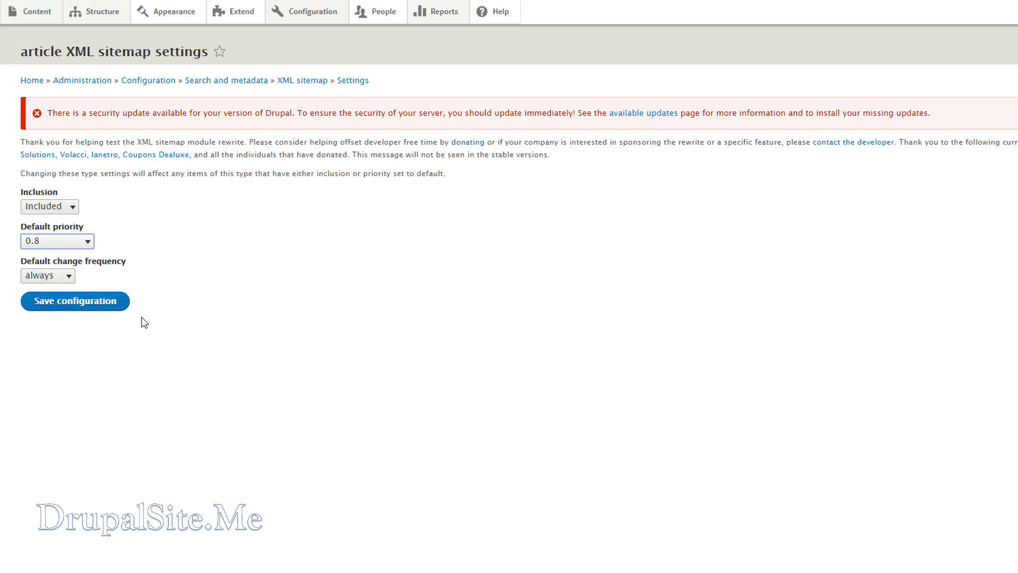
mouse_move(55, 305)
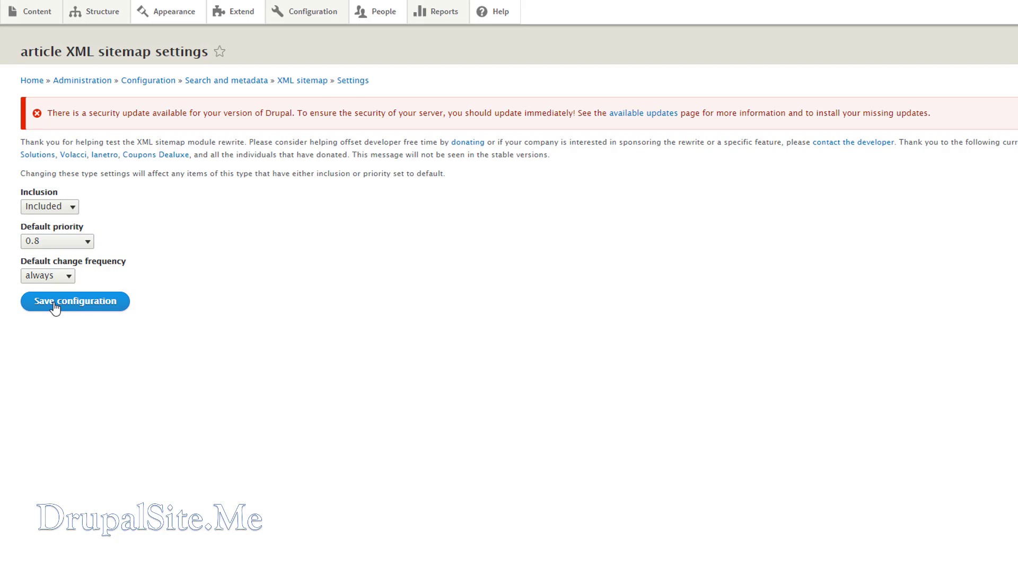
left_click(74, 300)
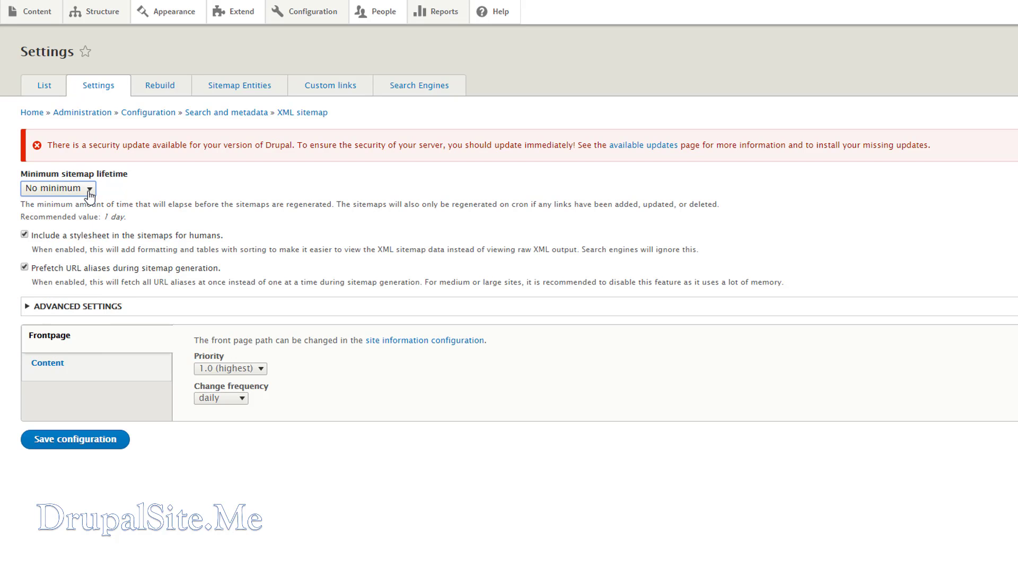
Keep URL alias prefetching enabled, expand Advanced settings and save the general XML sitemap settings.
left_click(57, 188)
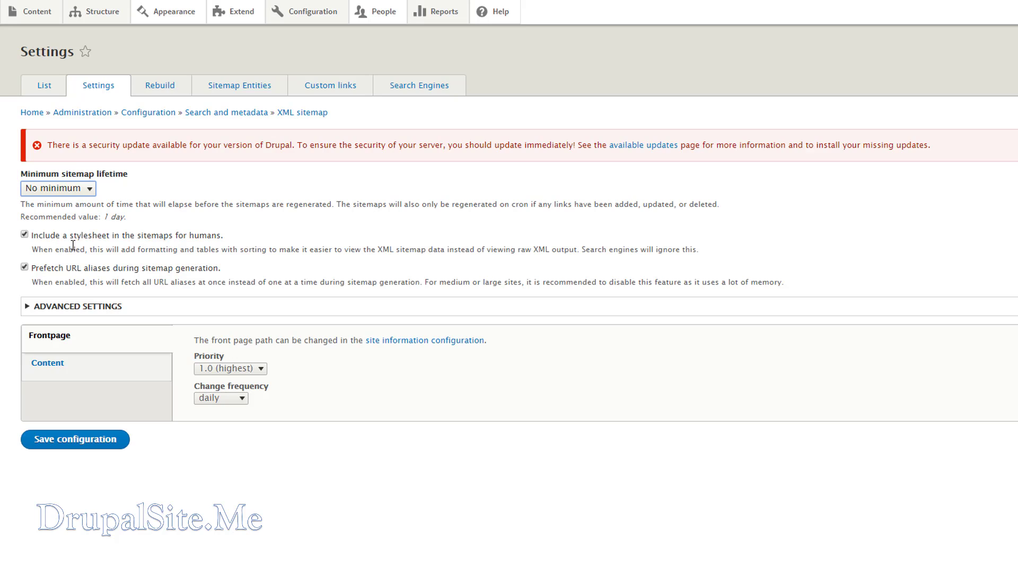
mouse_move(192, 242)
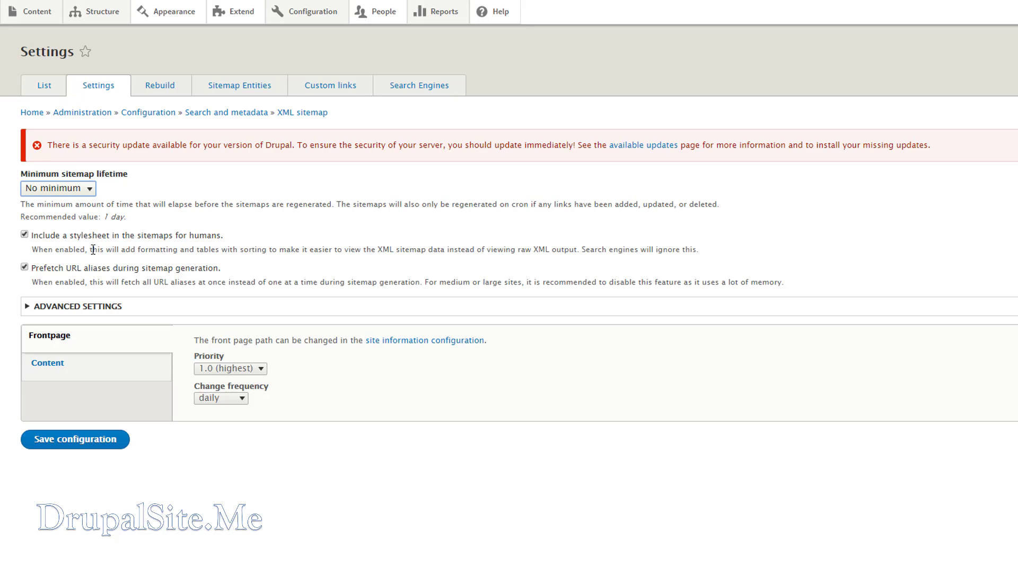
mouse_move(334, 248)
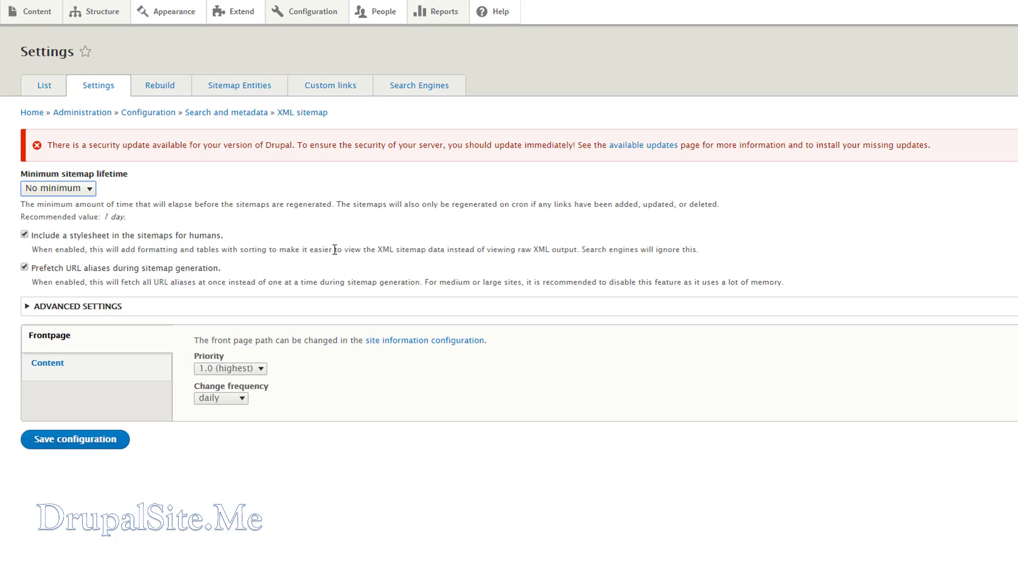
mouse_move(240, 268)
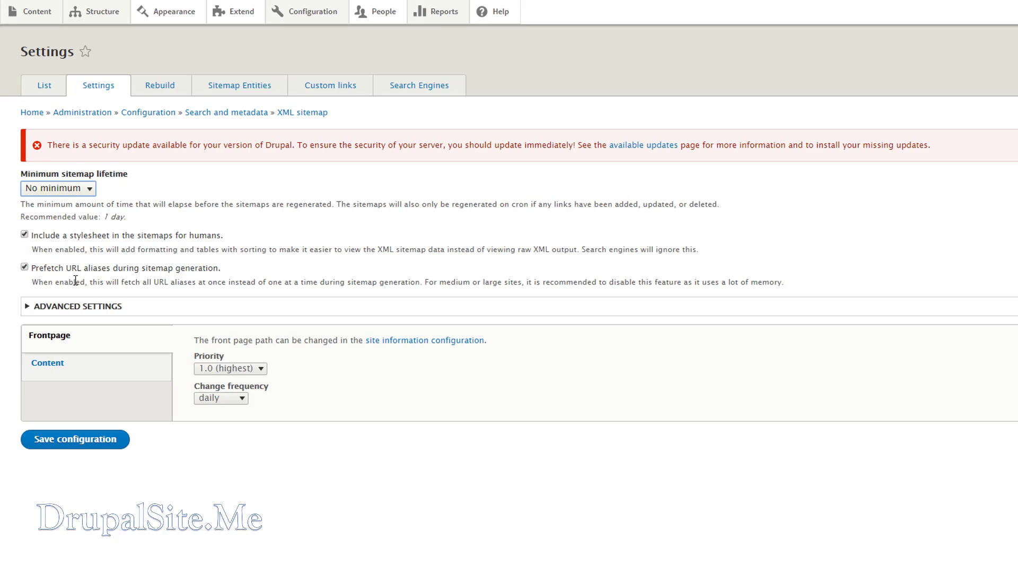
mouse_move(30, 284)
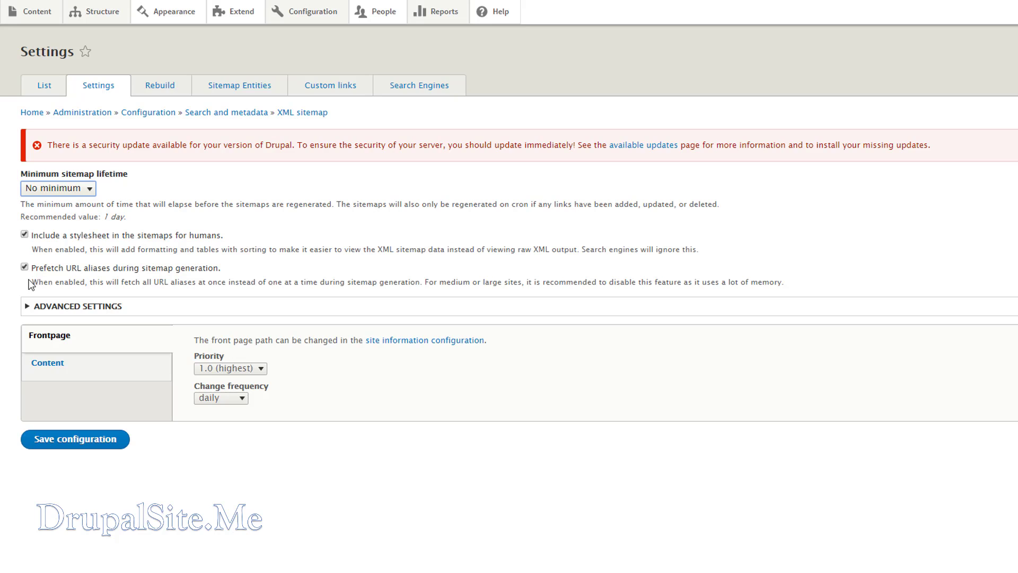
left_click(24, 267)
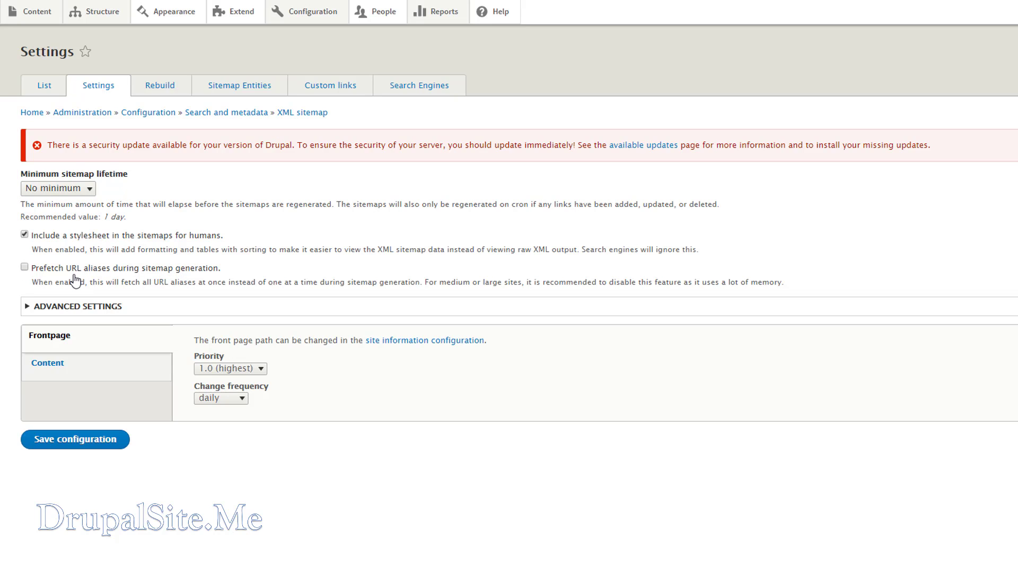
mouse_move(24, 280)
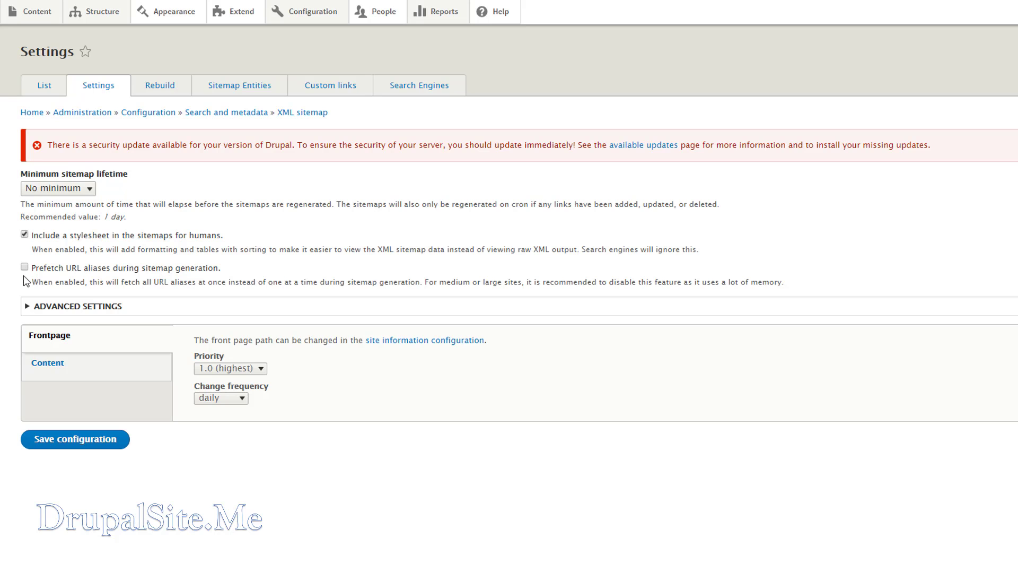
left_click(25, 266)
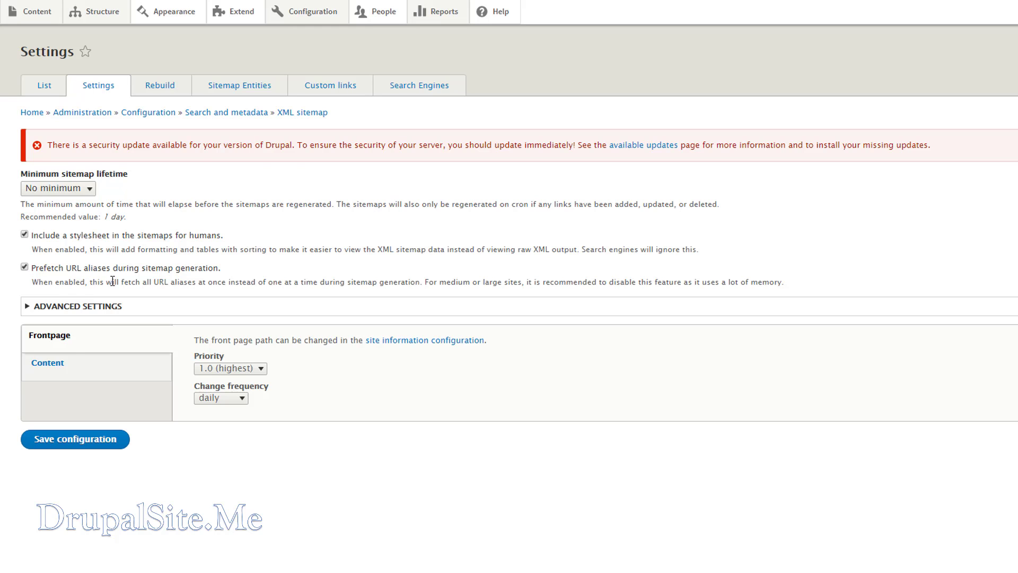
left_click(78, 305)
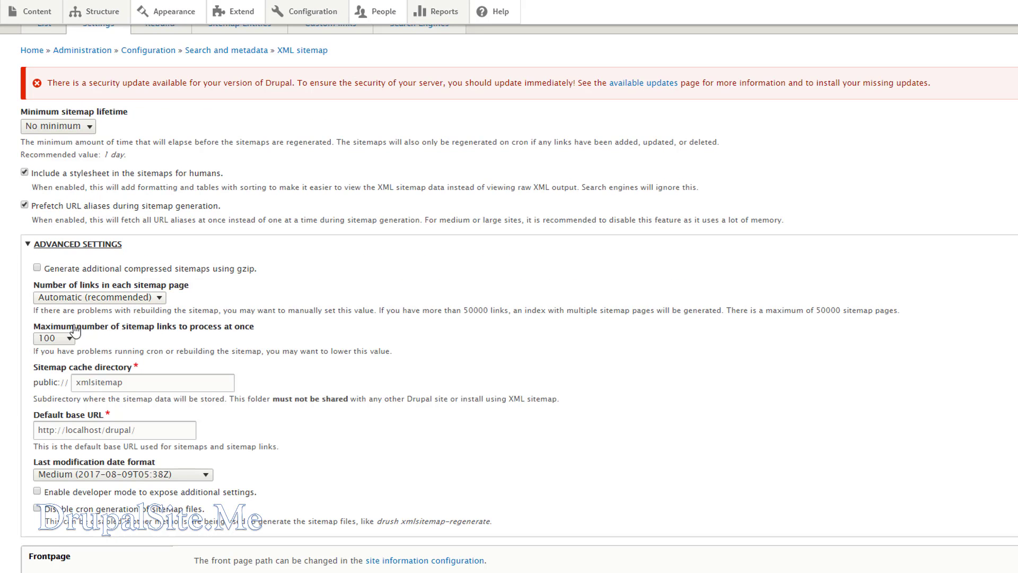
mouse_move(556, 539)
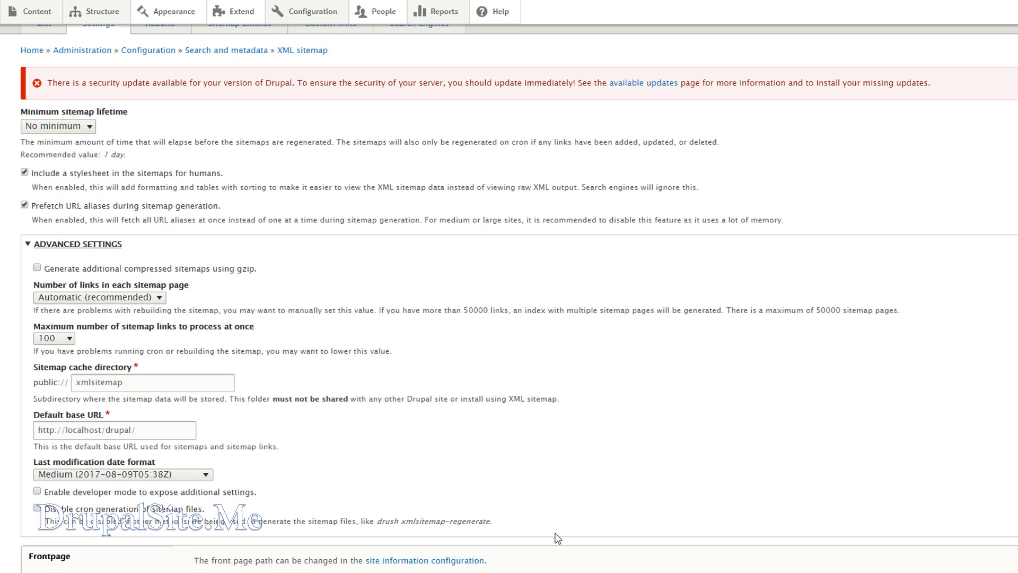
scroll("down", 3)
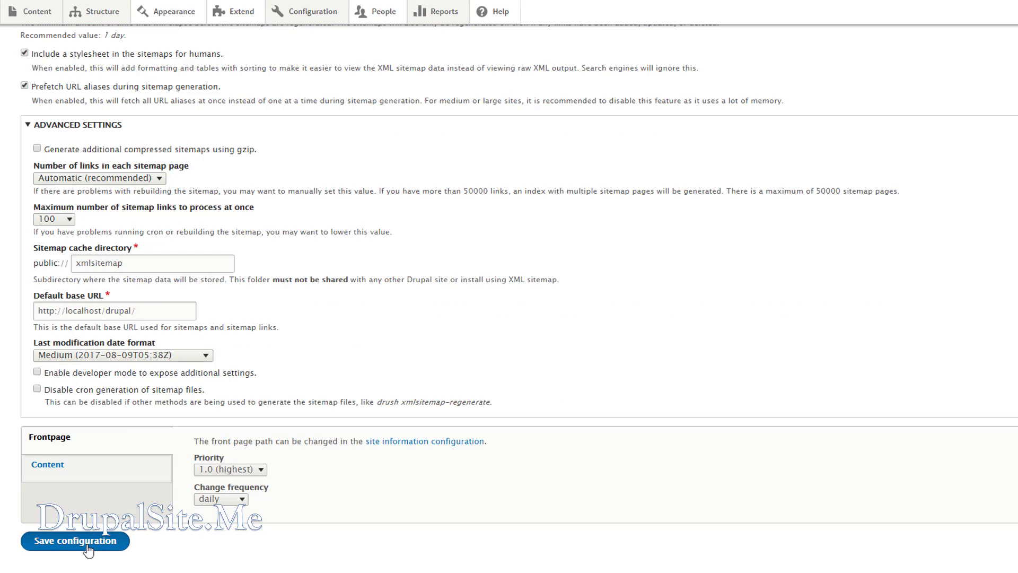
left_click(74, 541)
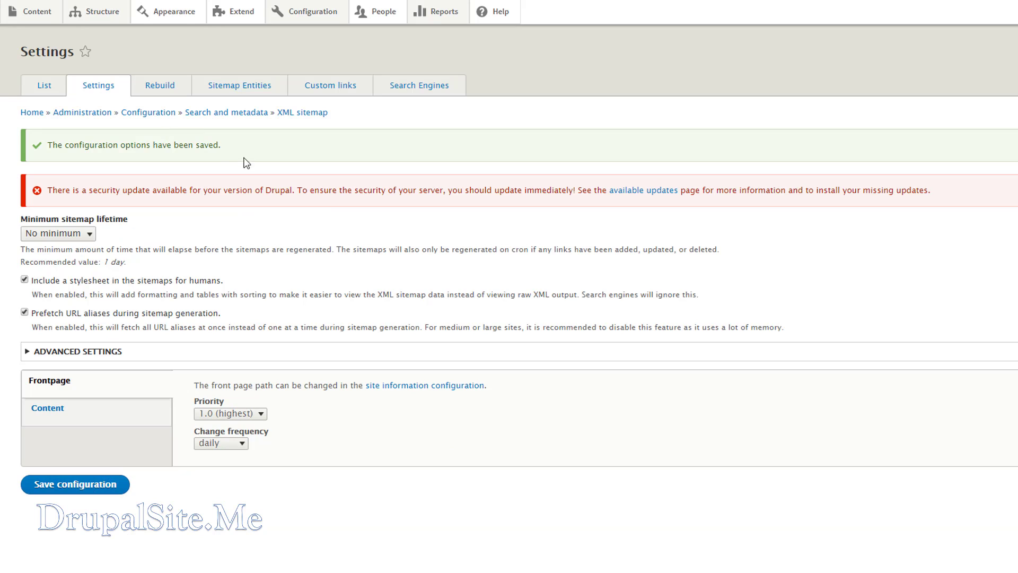
mouse_move(221, 231)
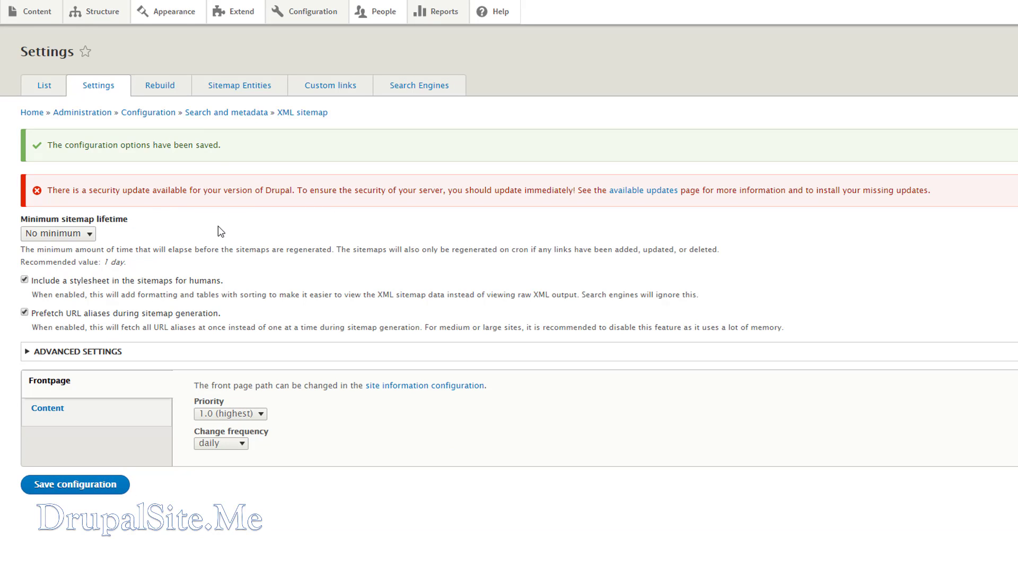
mouse_move(160, 85)
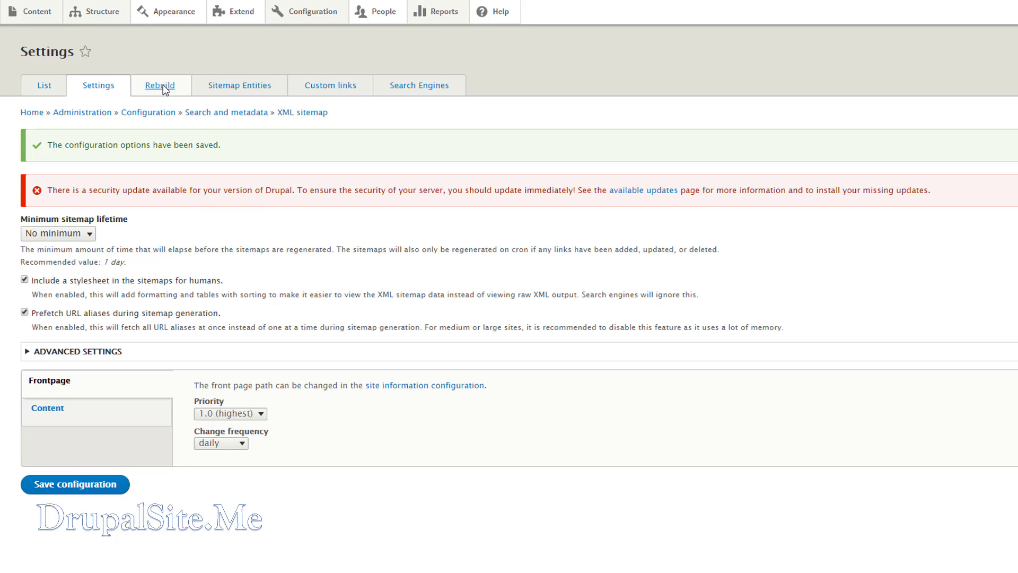
On the Rebuild tab, select all link types and rebuild the sitemap links.
left_click(162, 85)
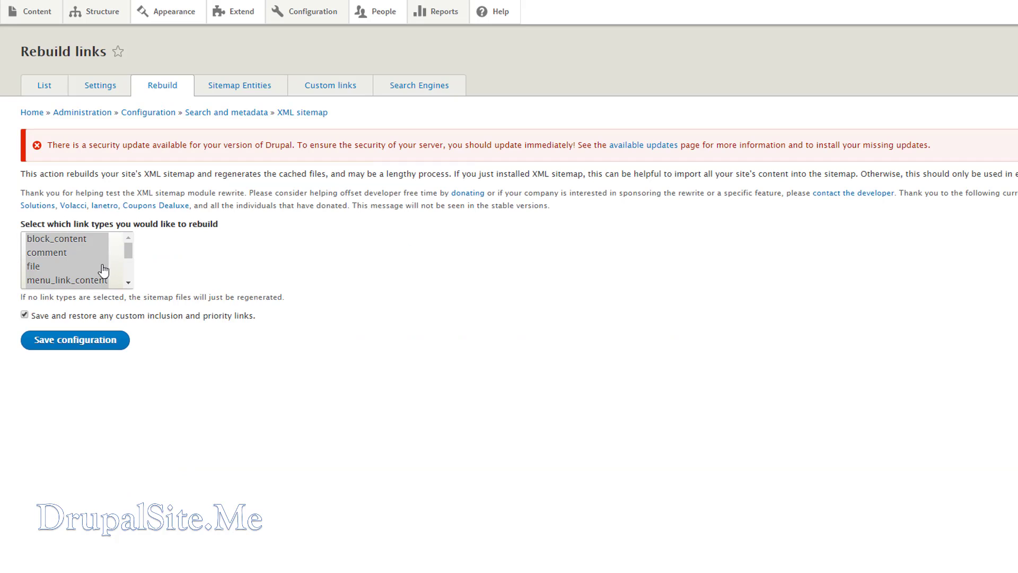
left_click(58, 239)
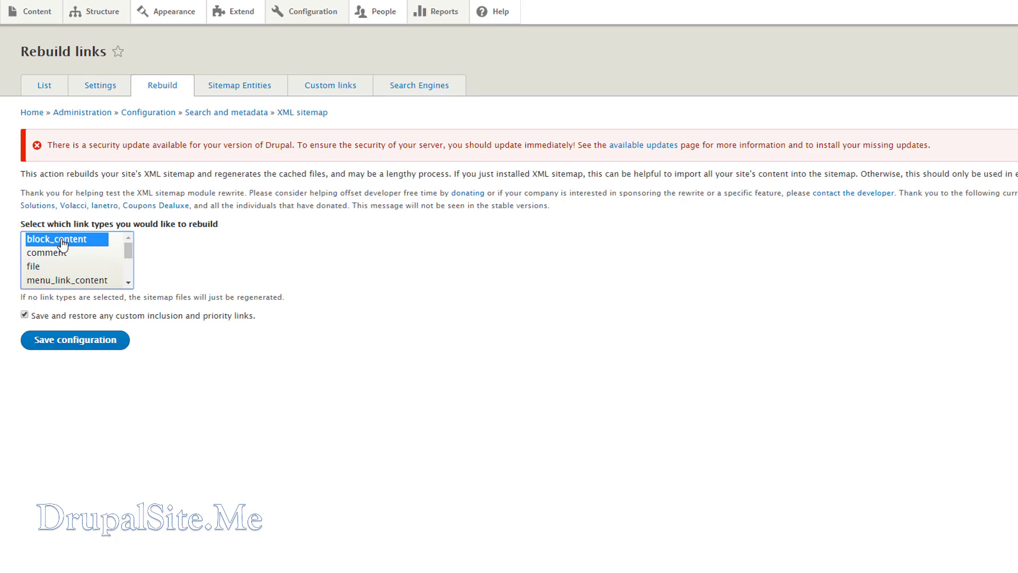
scroll("down", 3)
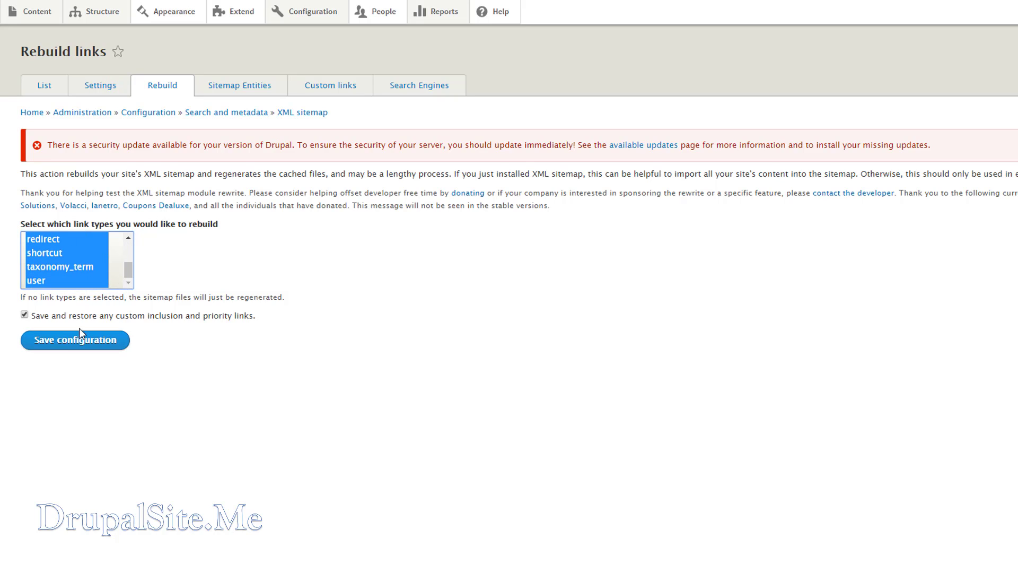
mouse_move(213, 328)
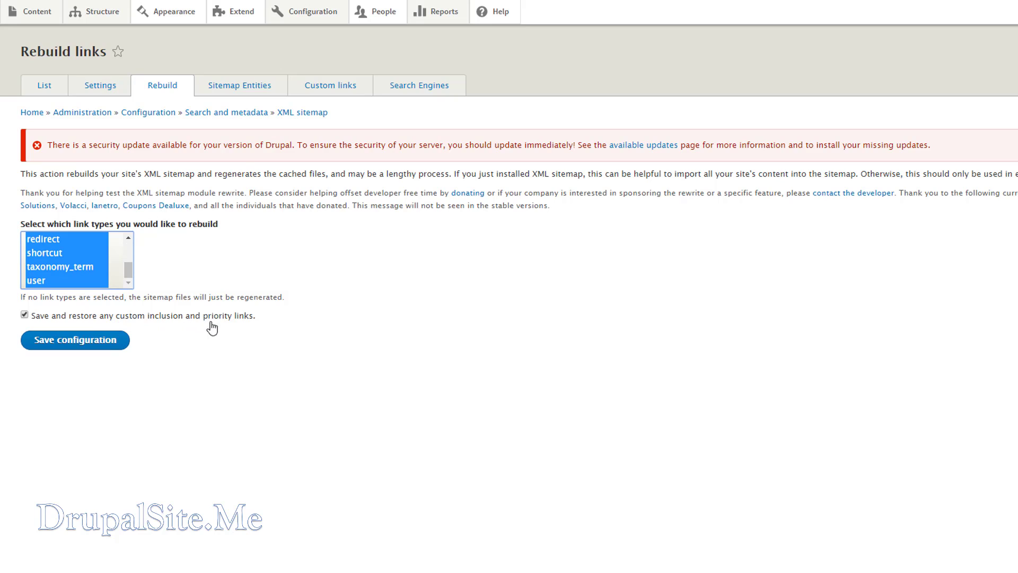
mouse_move(21, 413)
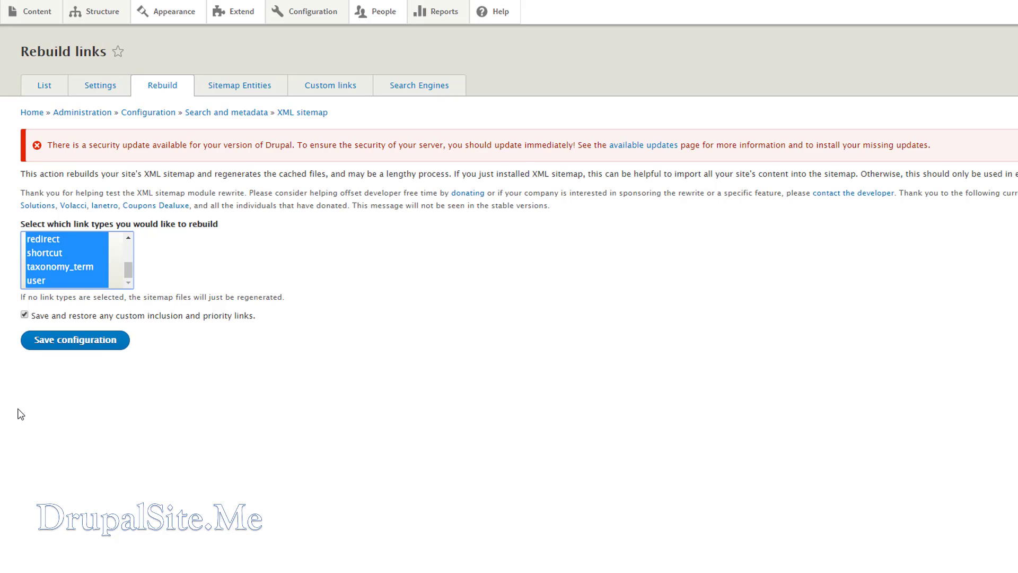
mouse_move(75, 339)
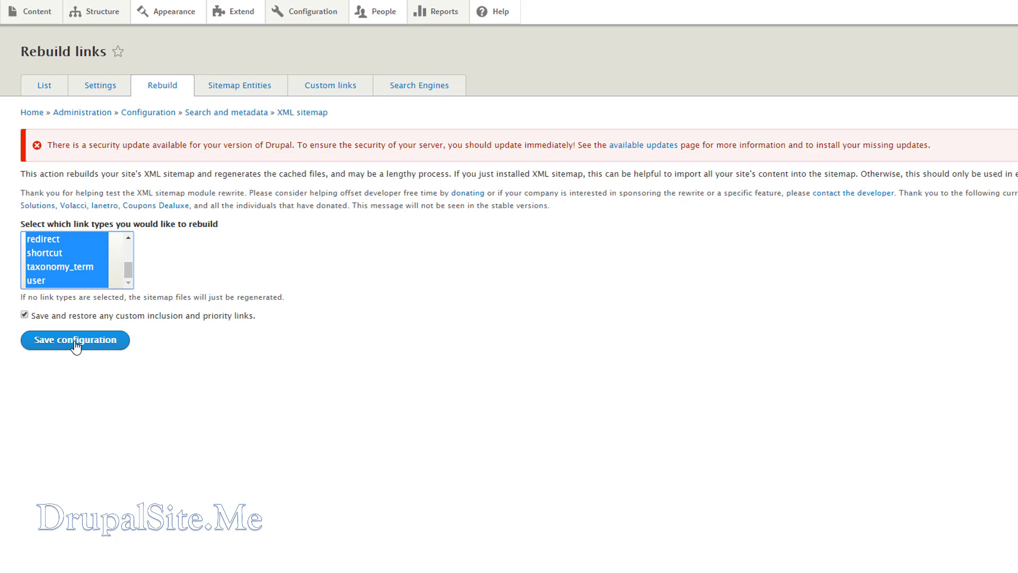
left_click(75, 339)
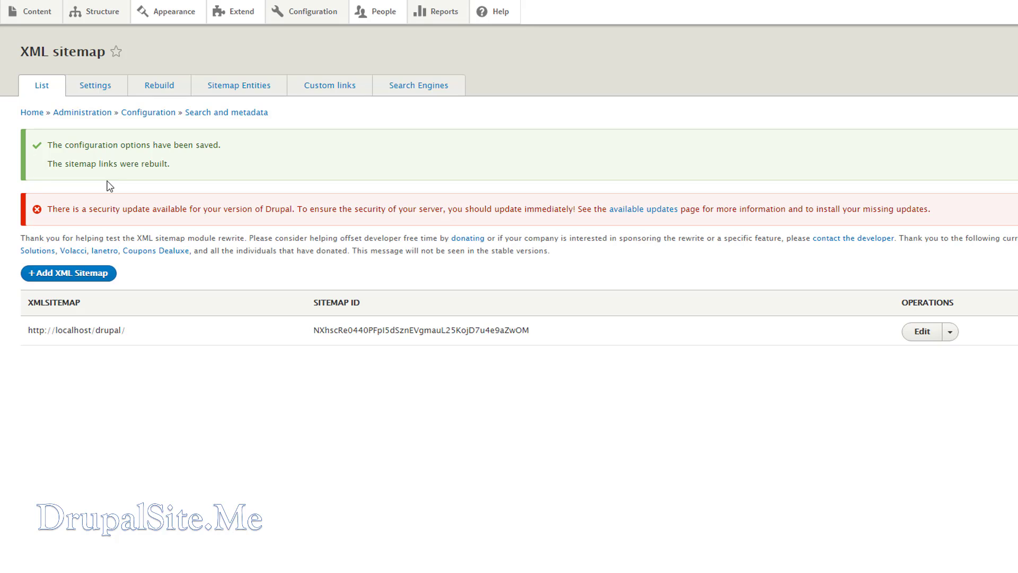
mouse_move(275, 215)
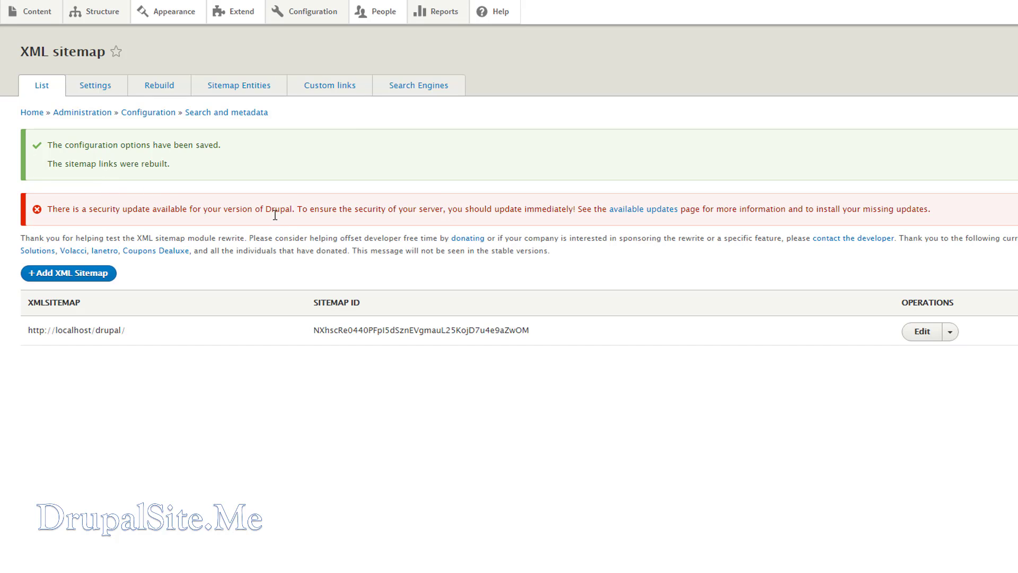
Go to Configuration > System > Cron, keep the 3 hours interval and save to run cron.
left_click(312, 10)
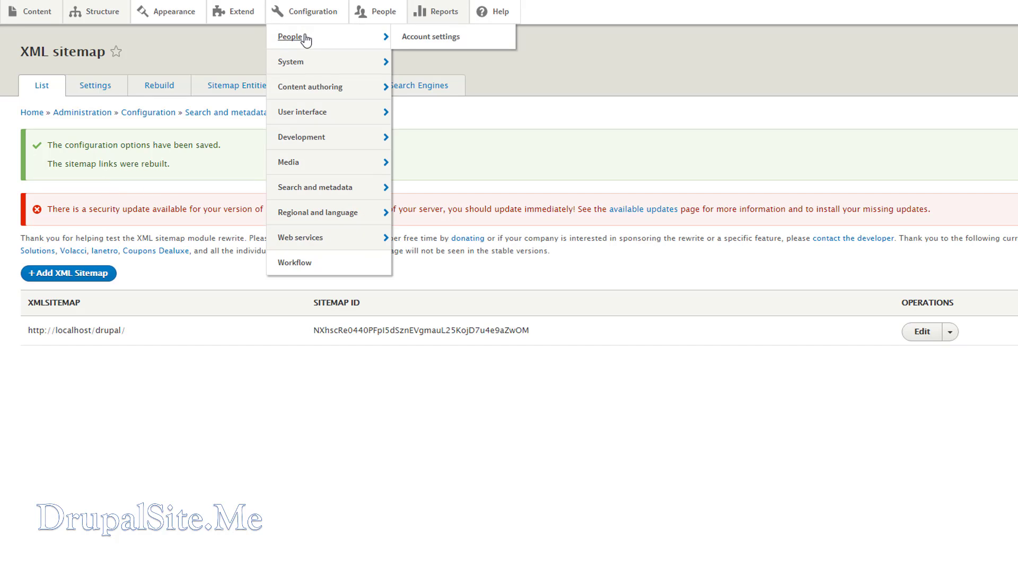
mouse_move(290, 61)
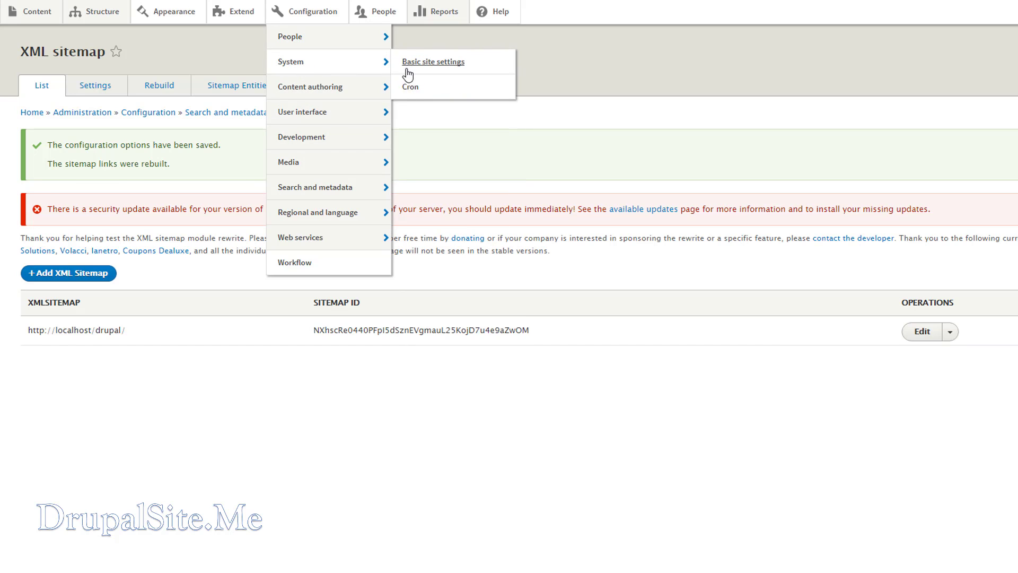
left_click(410, 85)
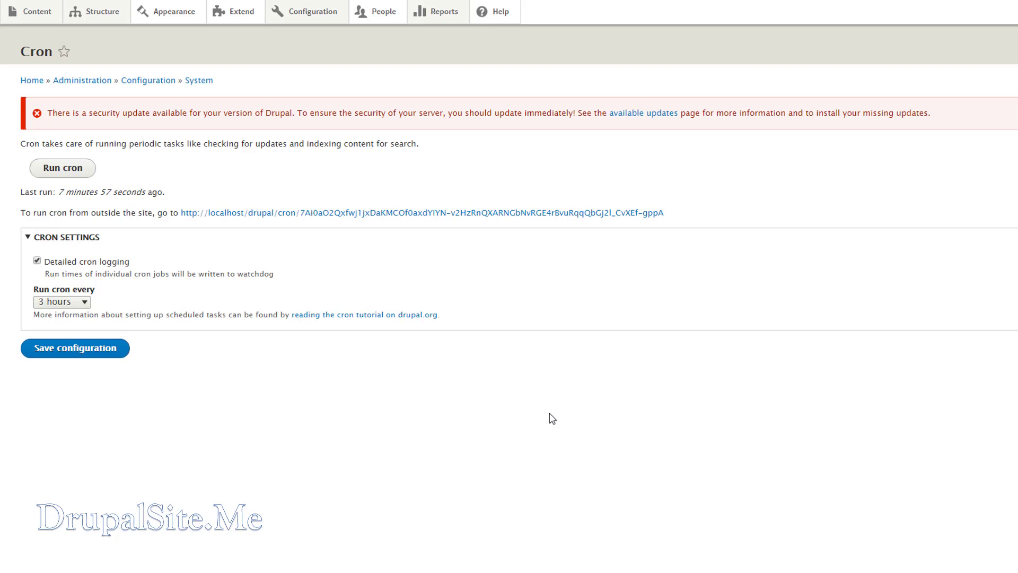
mouse_move(253, 248)
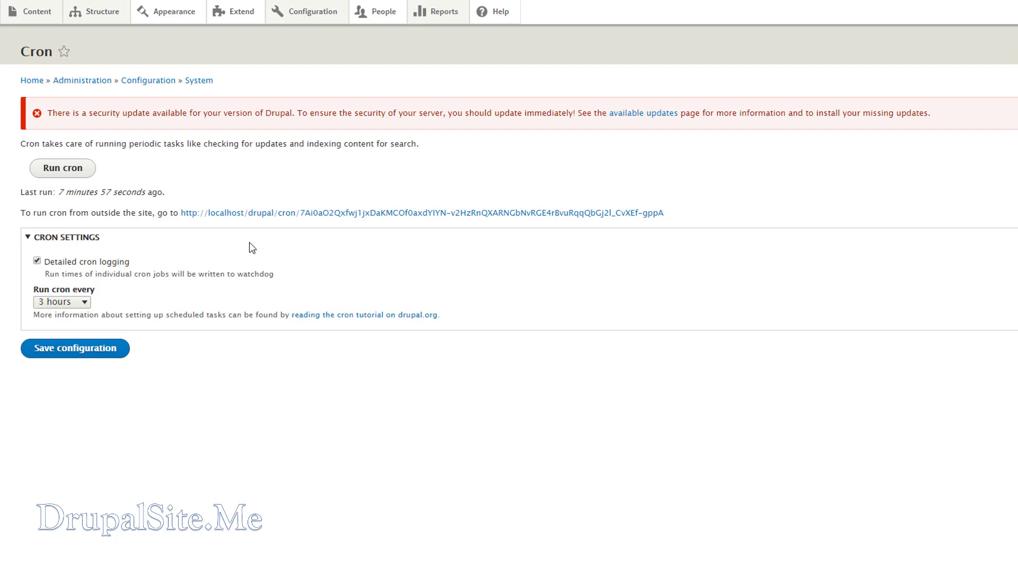
mouse_move(193, 180)
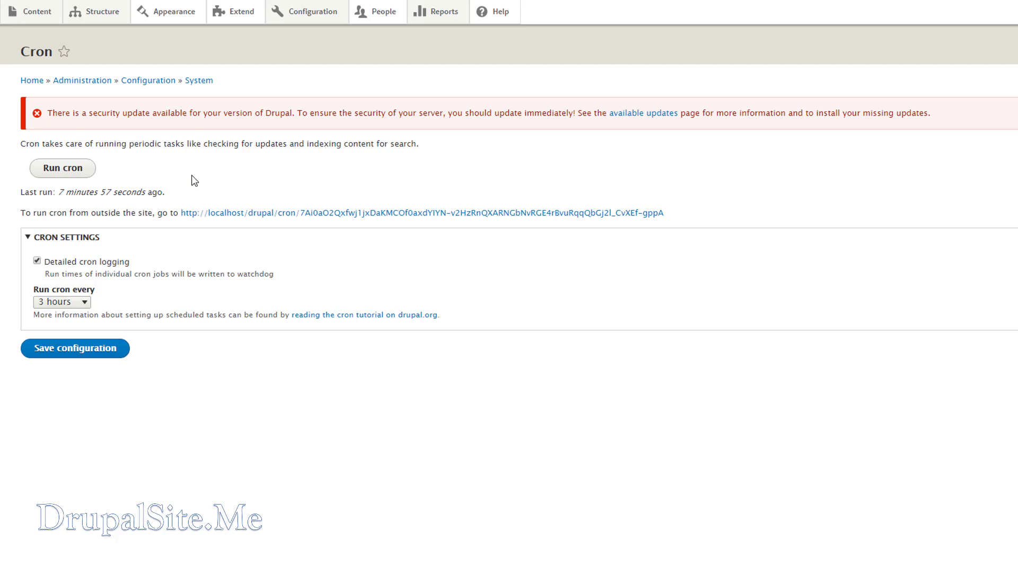
mouse_move(225, 212)
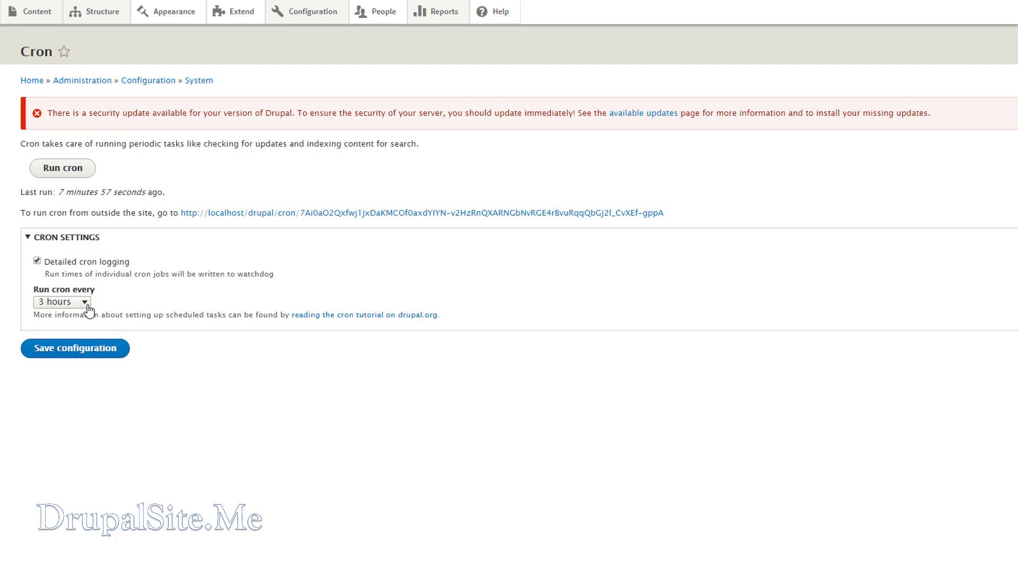
left_click(62, 301)
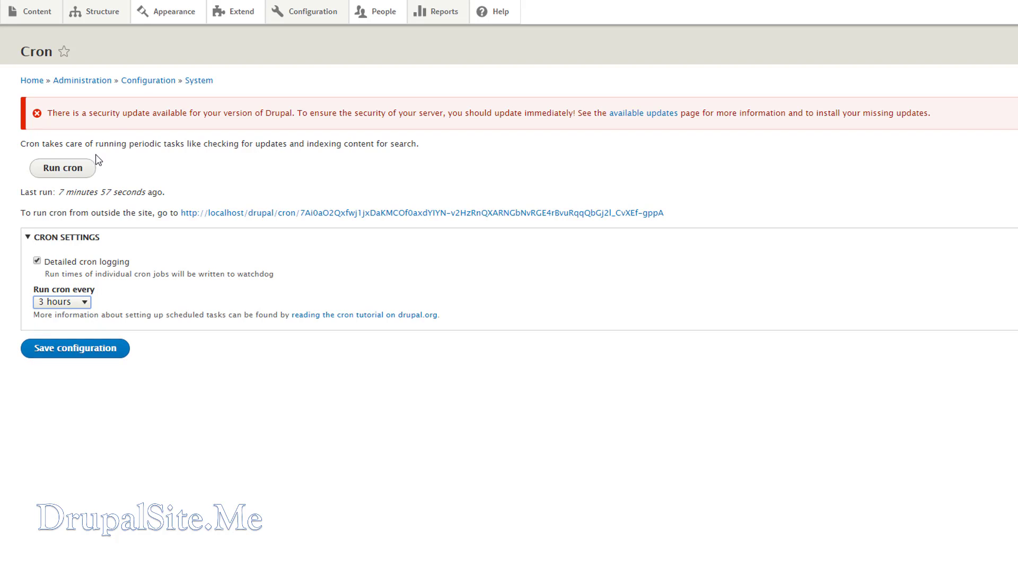
mouse_move(149, 191)
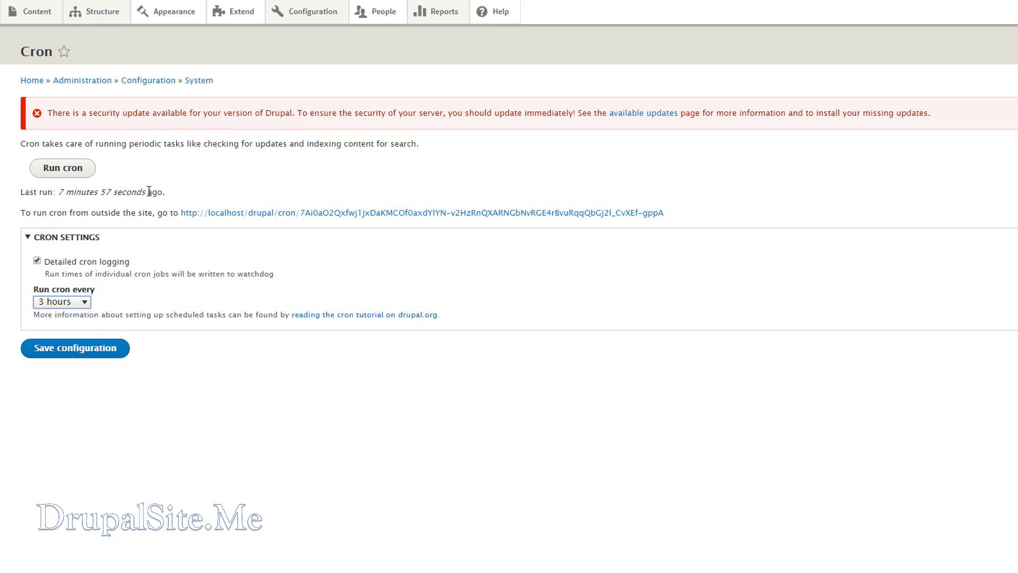
mouse_move(83, 357)
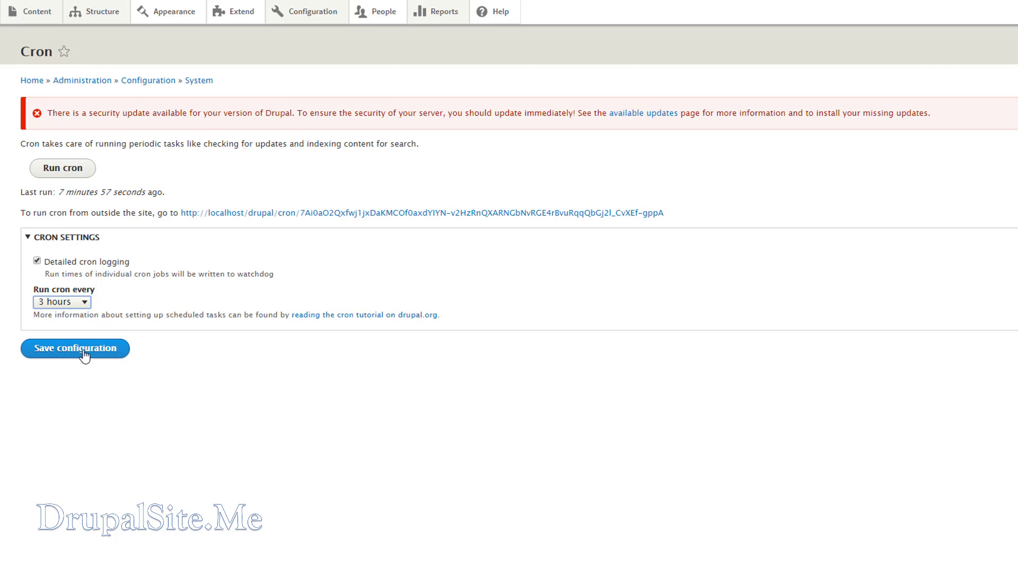
left_click(75, 348)
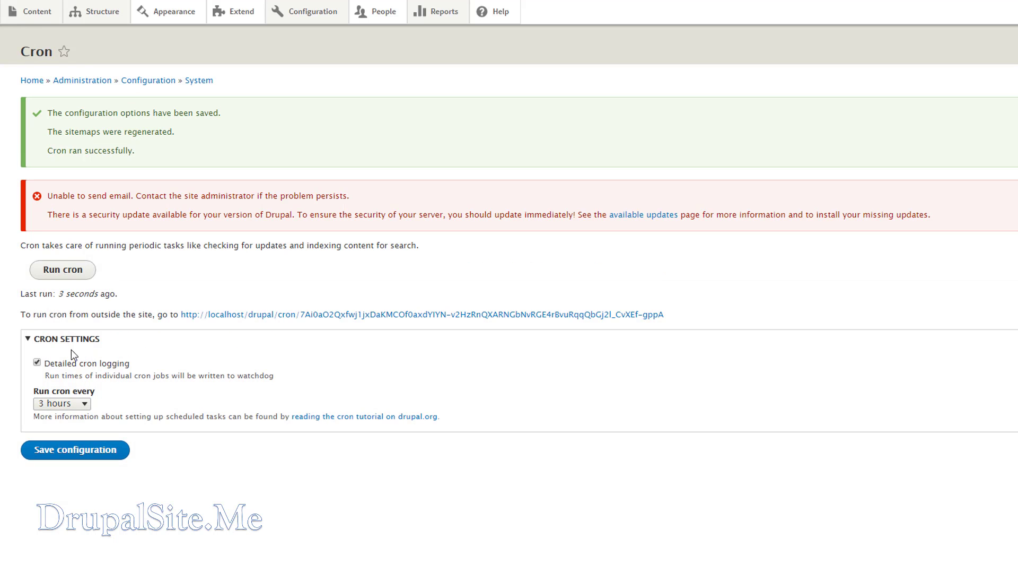
mouse_move(172, 165)
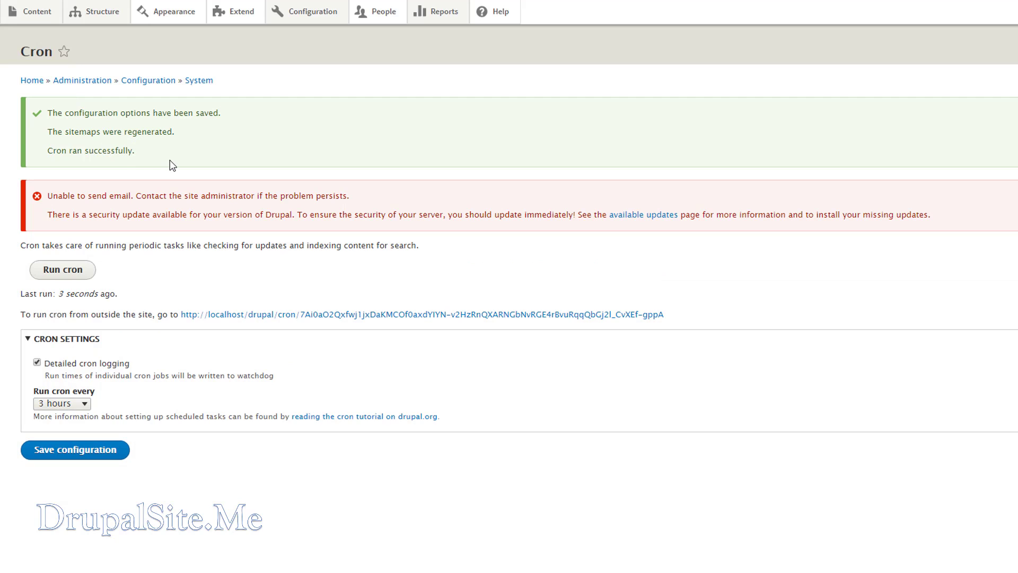
mouse_move(184, 180)
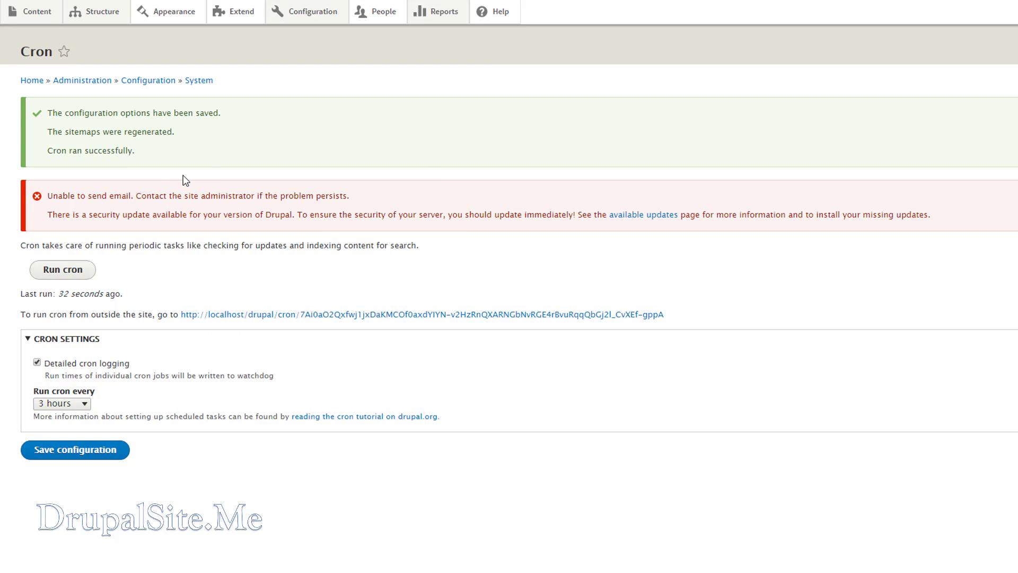
mouse_move(185, 175)
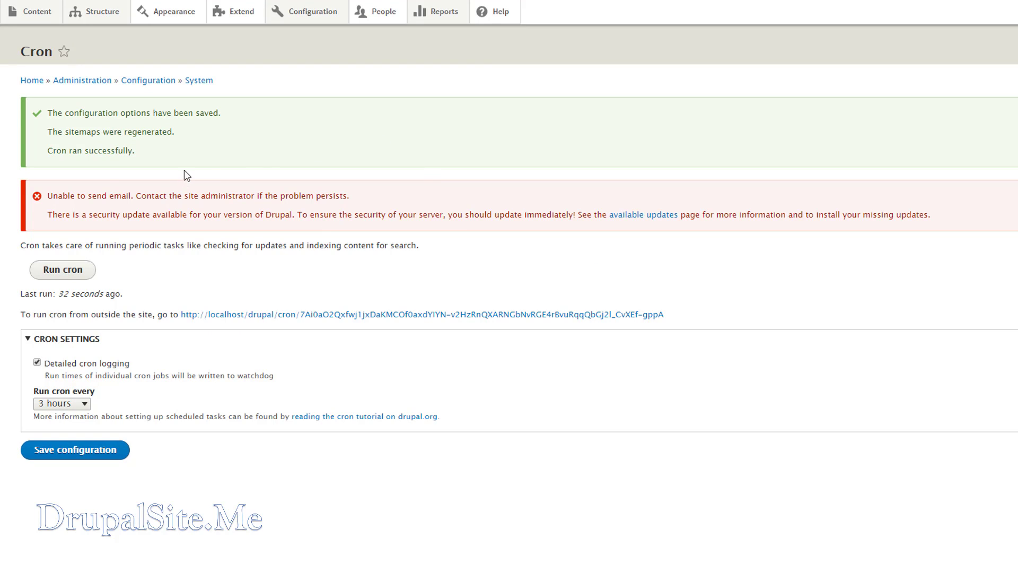
mouse_move(361, 218)
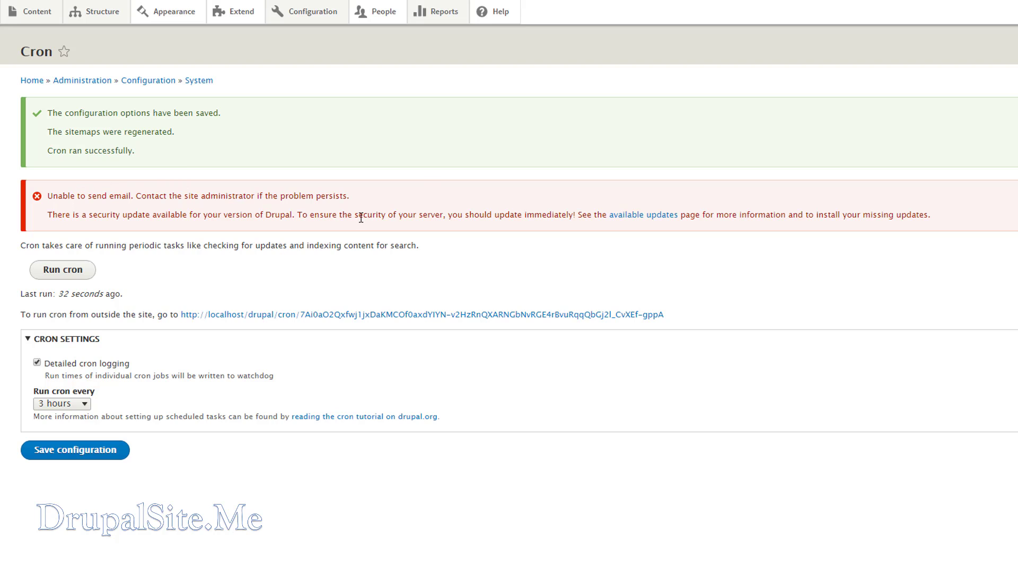
mouse_move(390, 185)
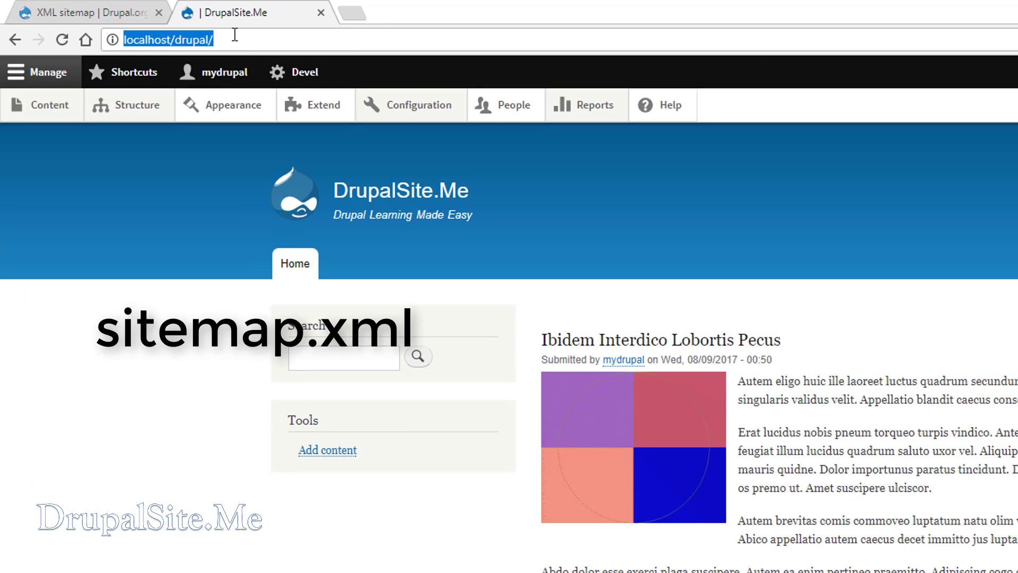
Navigate to localhost/drupal/sitemap.xml to view the 8 listed site URLs.
type("sitemap.xml")
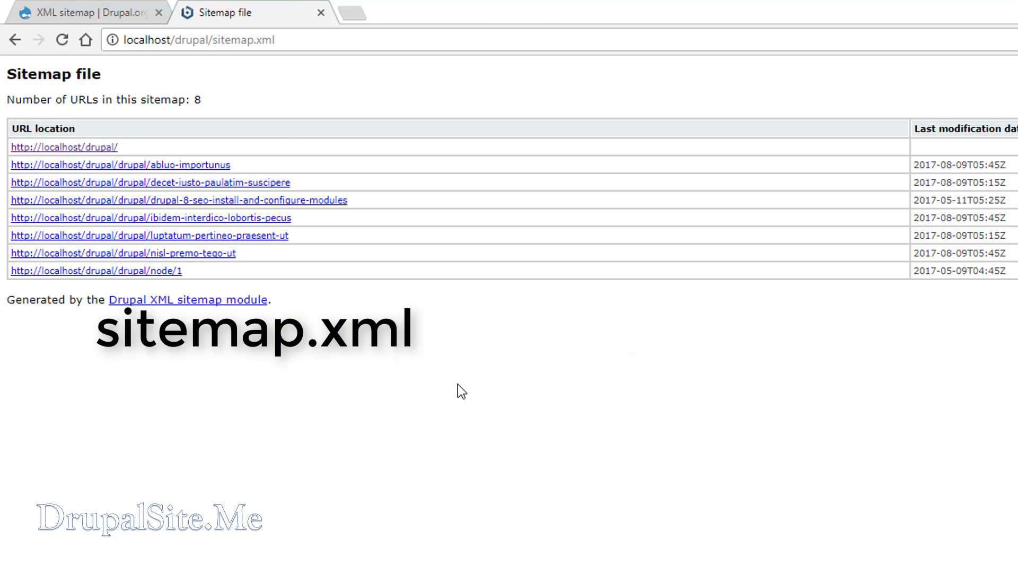
mouse_move(445, 479)
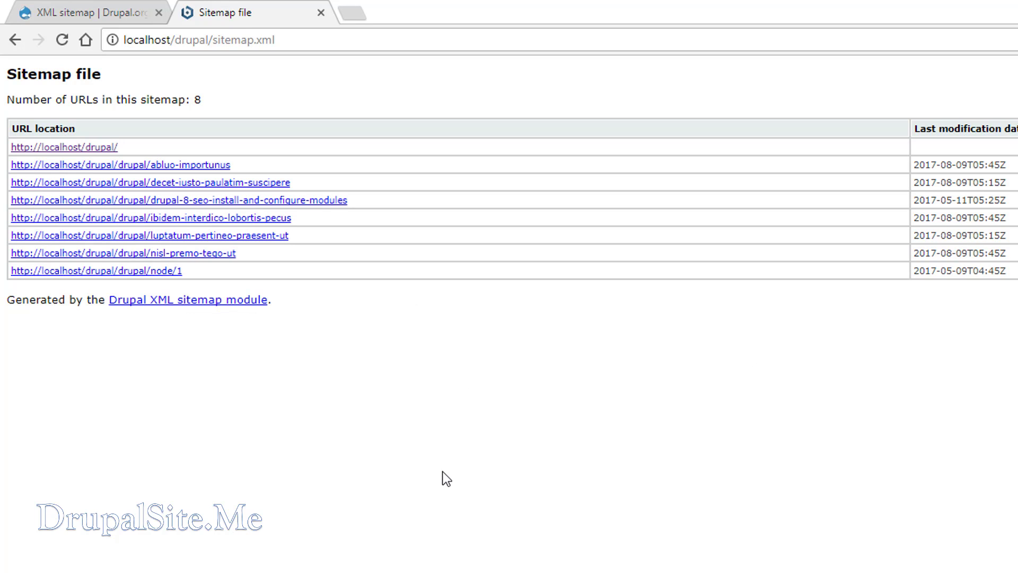
mouse_move(149, 409)
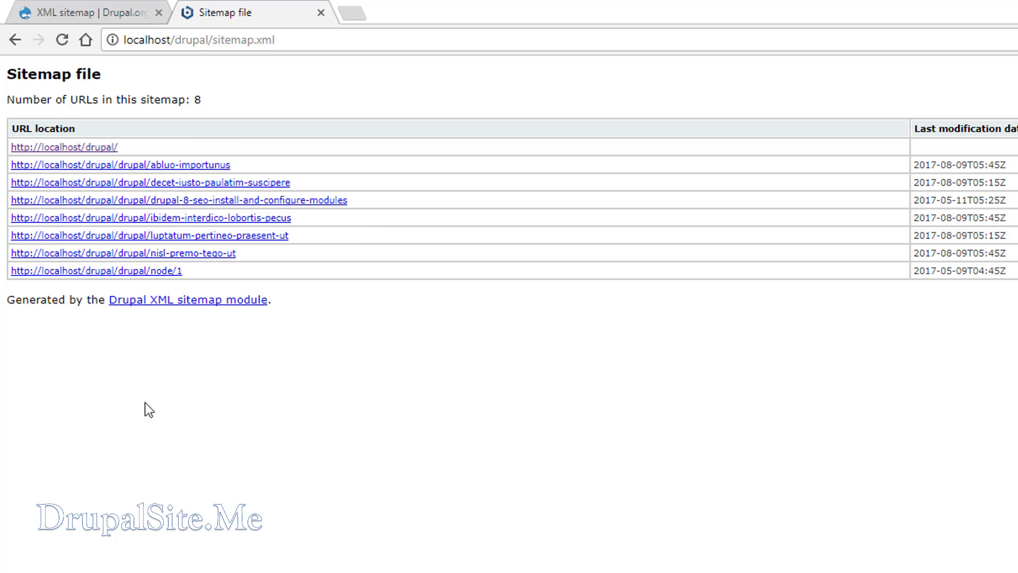
mouse_move(160, 336)
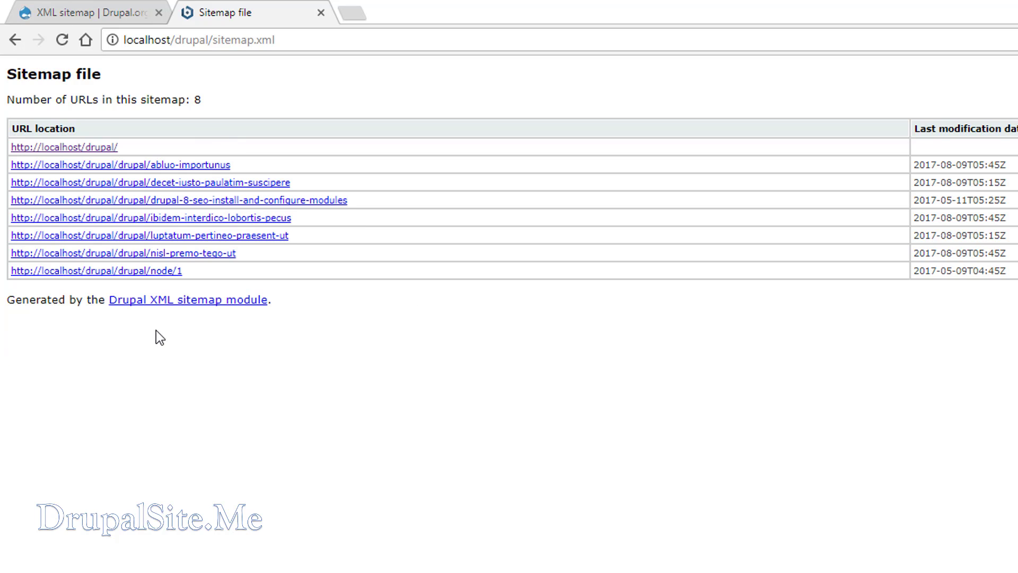
mouse_move(231, 409)
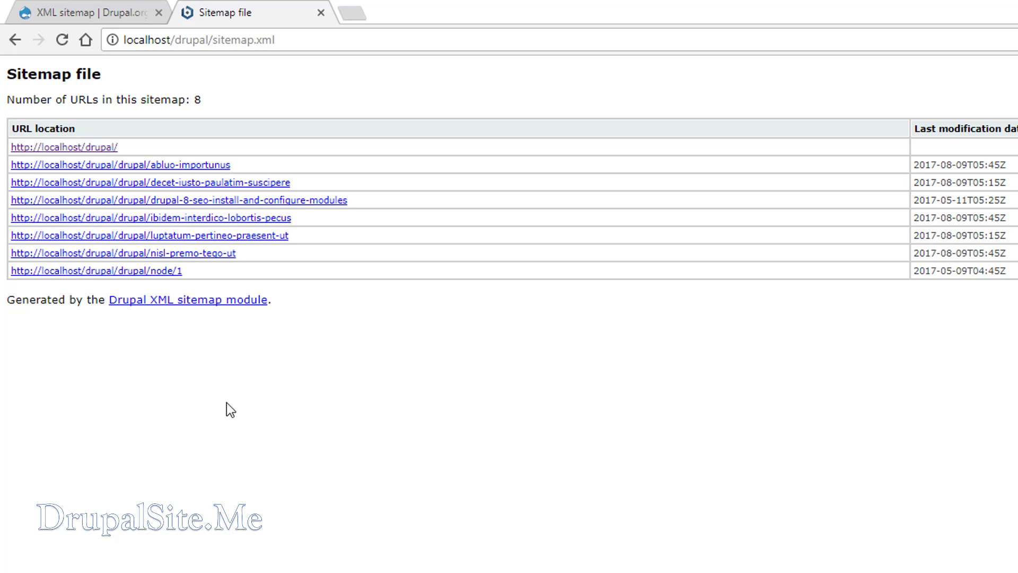
mouse_move(222, 414)
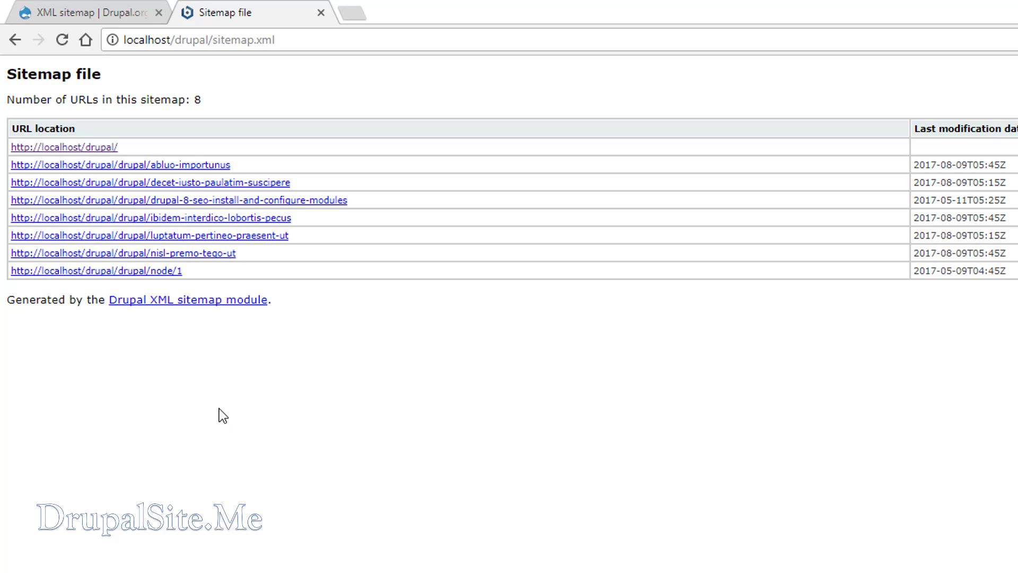